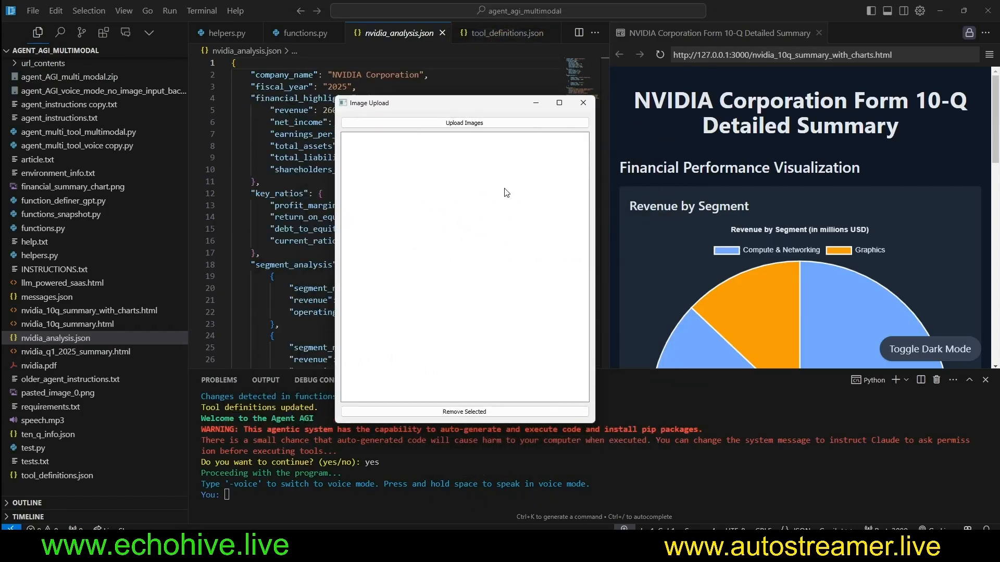
Step: Close the Image Upload window and browse ten_q_info.json and the financial summary chart PNG
{"action": "left_click", "coordinate": [581, 103]}
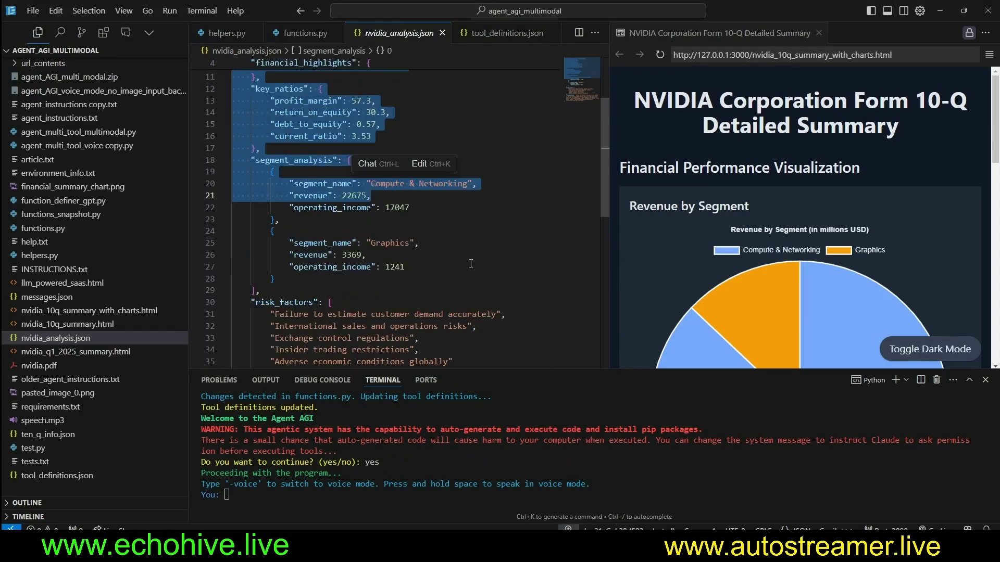
{"action": "scroll", "scroll_direction": "up", "scroll_amount": 3}
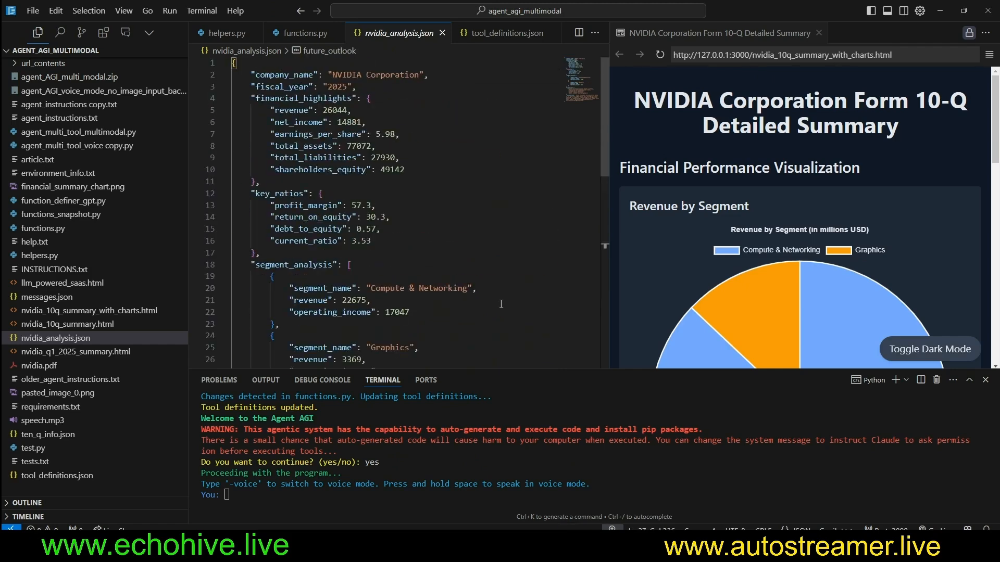
{"action": "left_click", "coordinate": [48, 434]}
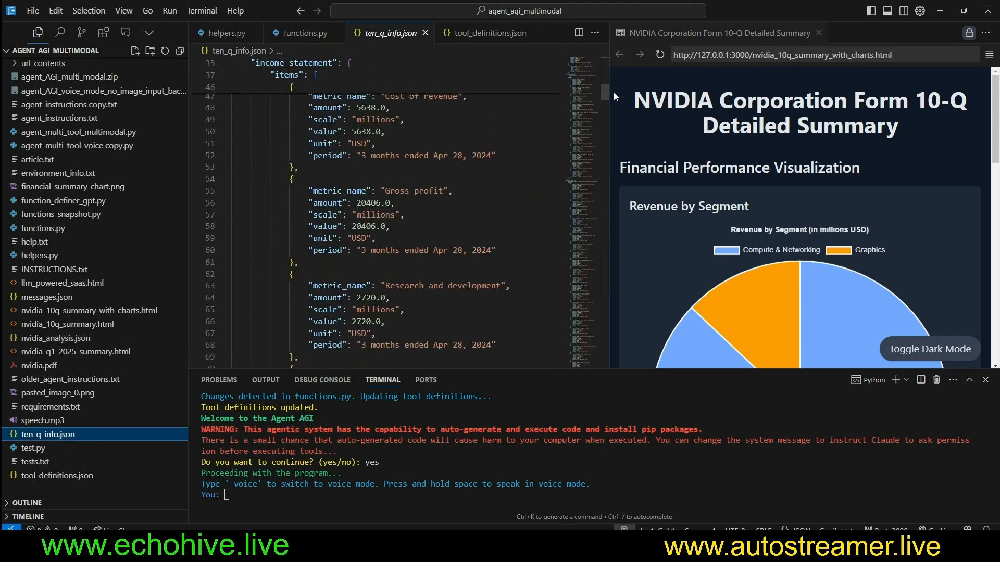
{"action": "left_click", "coordinate": [73, 186]}
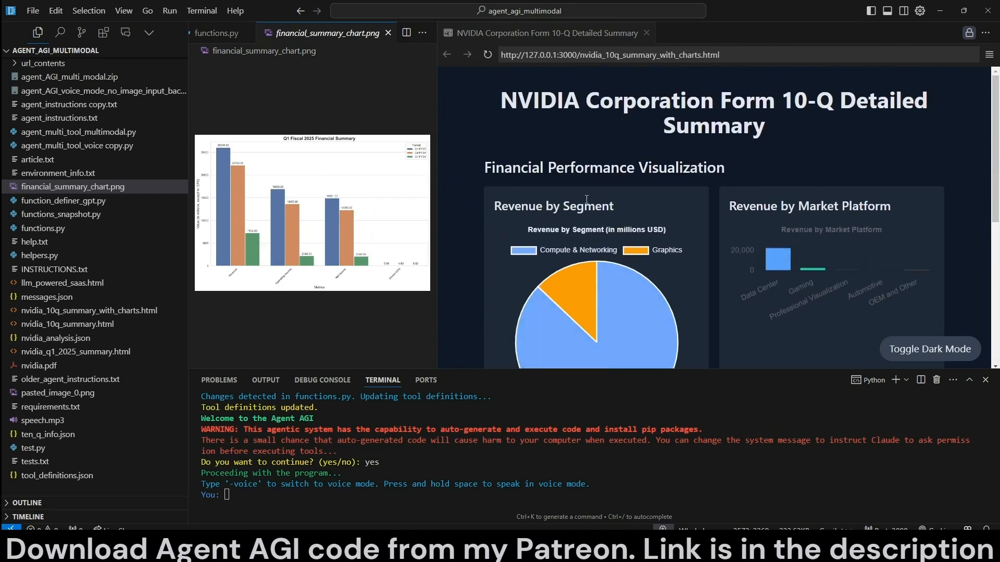
{"action": "scroll", "scroll_direction": "down", "scroll_amount": 3}
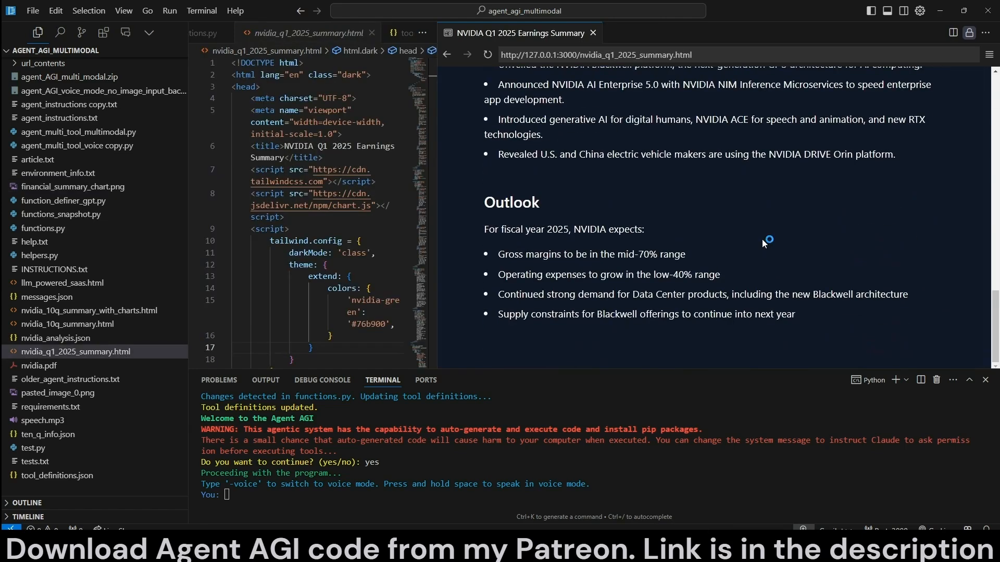
{"action": "scroll", "scroll_direction": "up", "scroll_amount": 3}
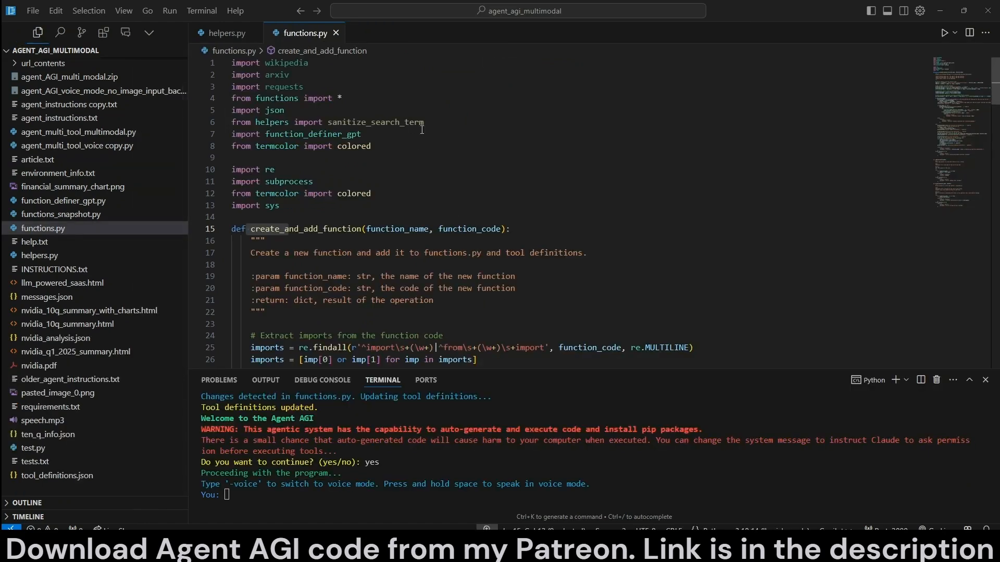
{"action": "mouse_move", "coordinate": [266, 228]}
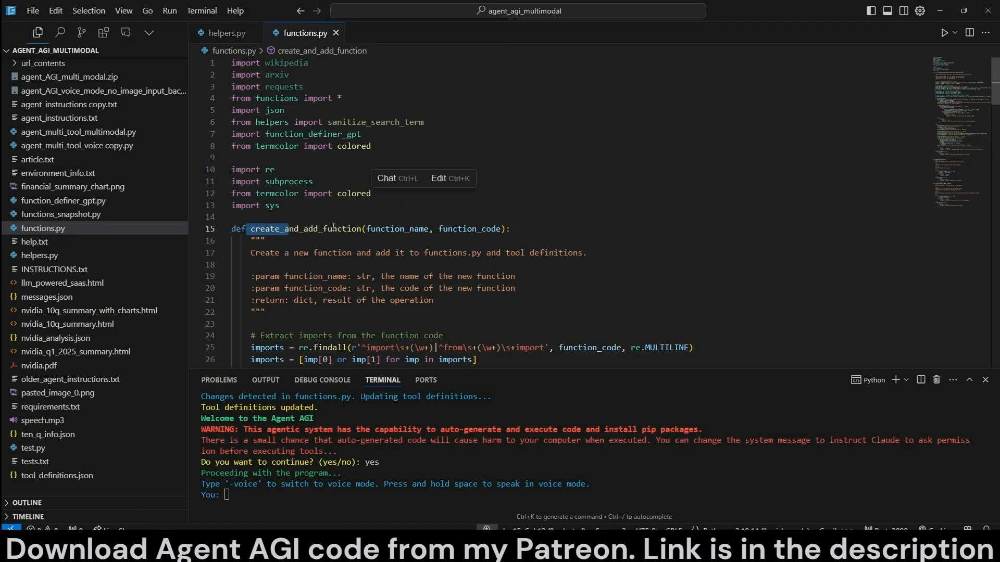
Step: Scroll through functions.py to review create_and_add_function and read_file
{"action": "scroll", "scroll_direction": "down", "scroll_amount": 3}
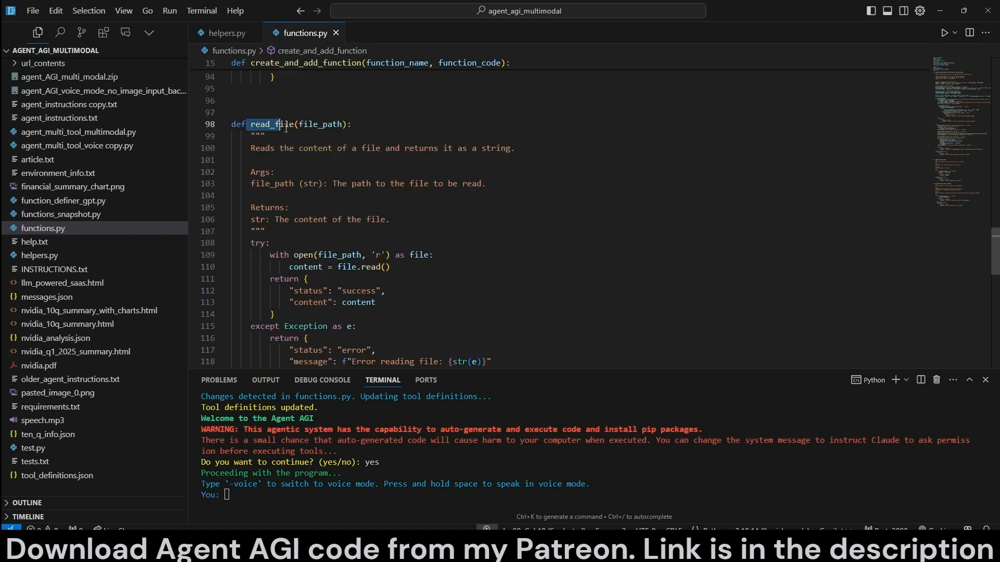
{"action": "scroll", "scroll_direction": "down", "scroll_amount": 3}
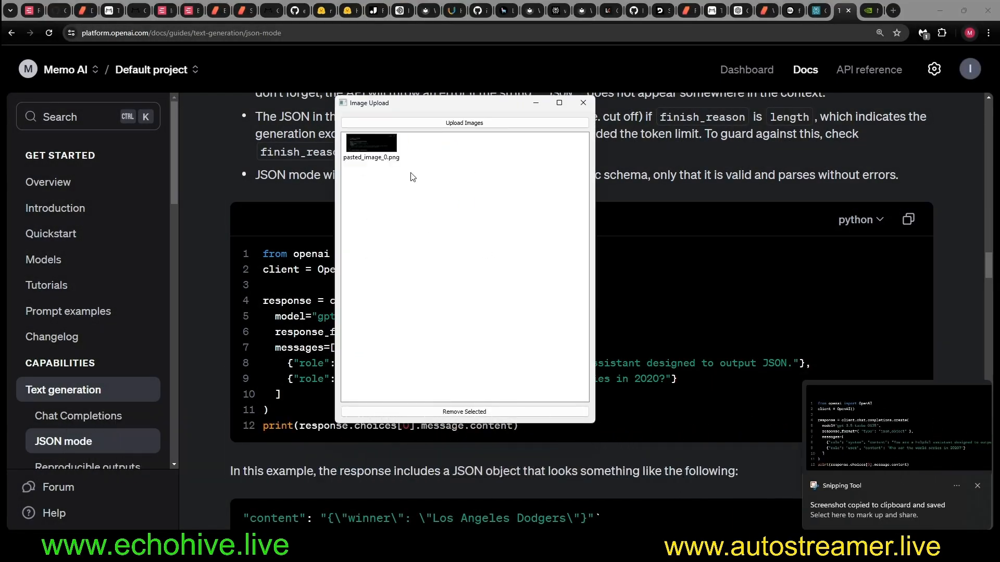
{"action": "mouse_move", "coordinate": [431, 152]}
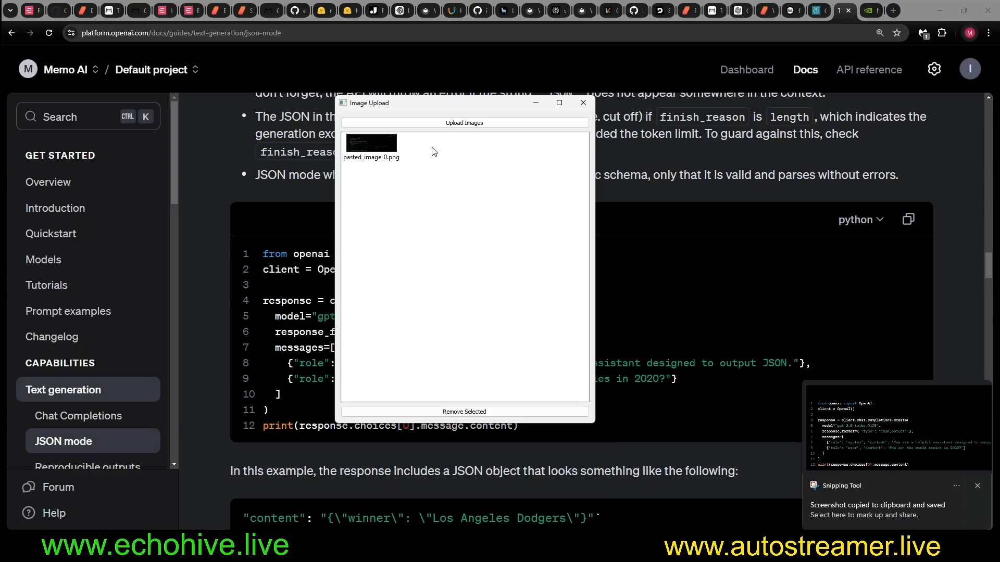
Step: Close the Image Upload window over the OpenAI JSON mode docs
{"action": "left_click", "coordinate": [581, 103]}
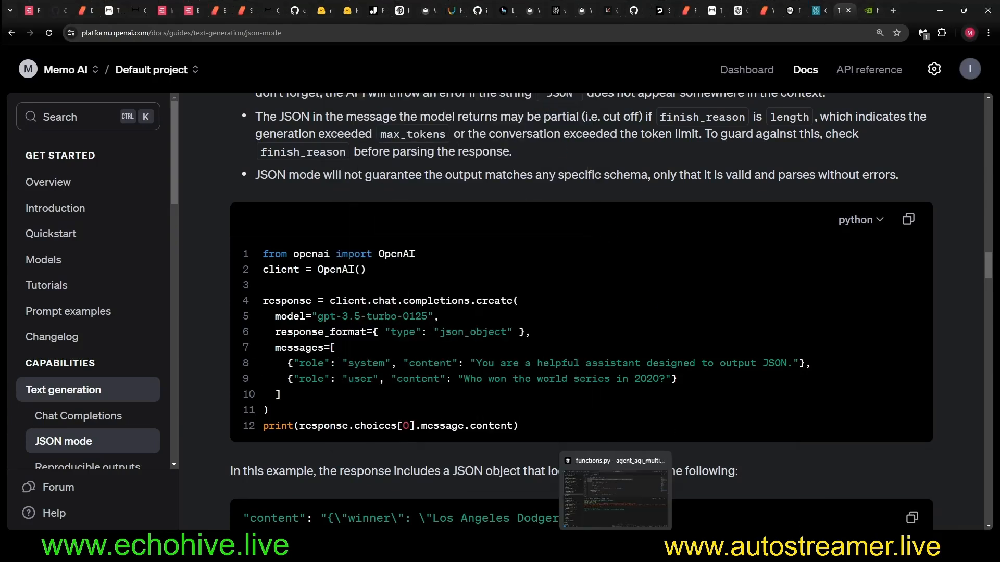
Step: Send the terminal request for a PyPDF2 + GPT-4o JSON-mode PDF analysis tool and review the result
{"action": "left_click", "coordinate": [614, 488]}
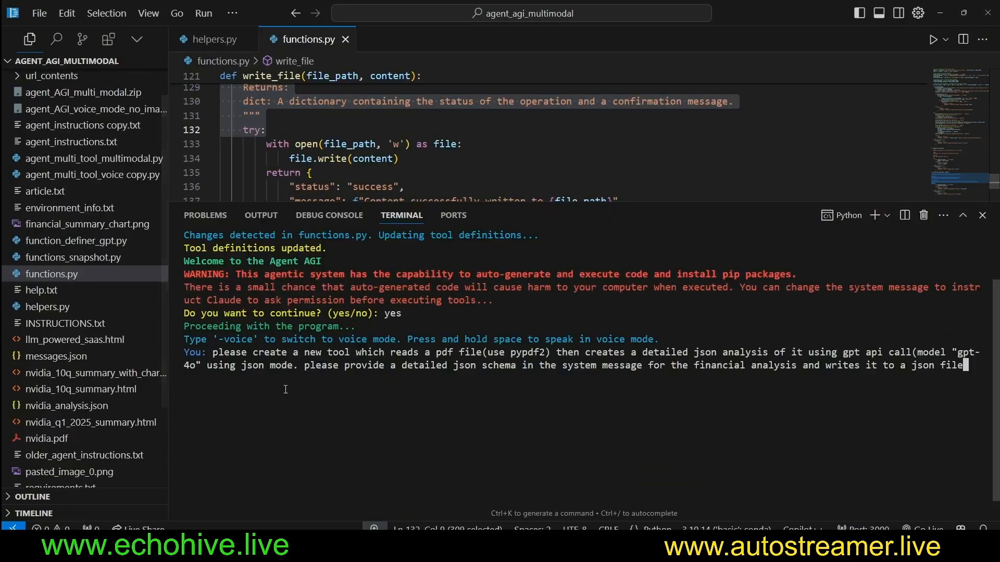
{"action": "key", "text": "Return"}
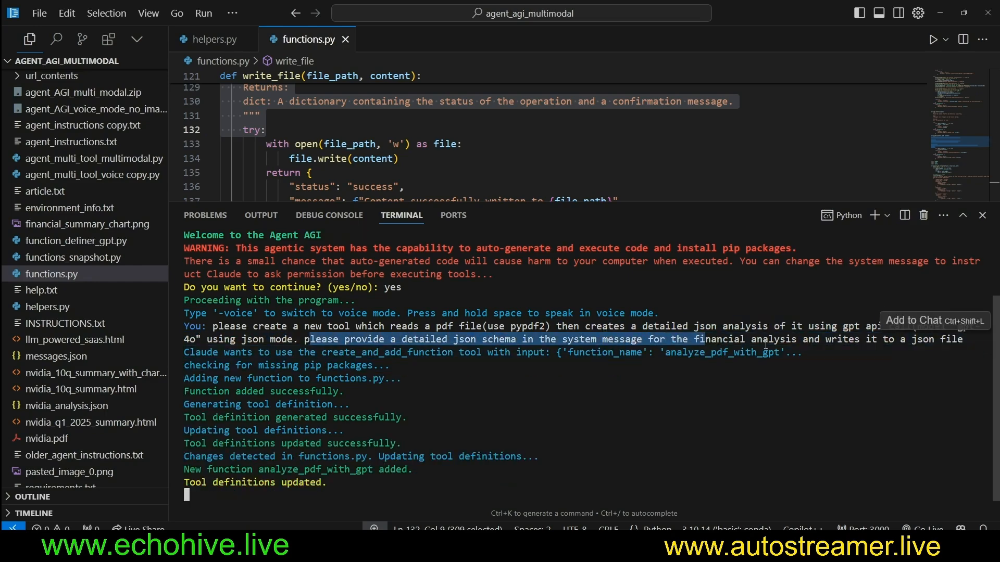
{"action": "scroll", "scroll_direction": "down", "scroll_amount": 3}
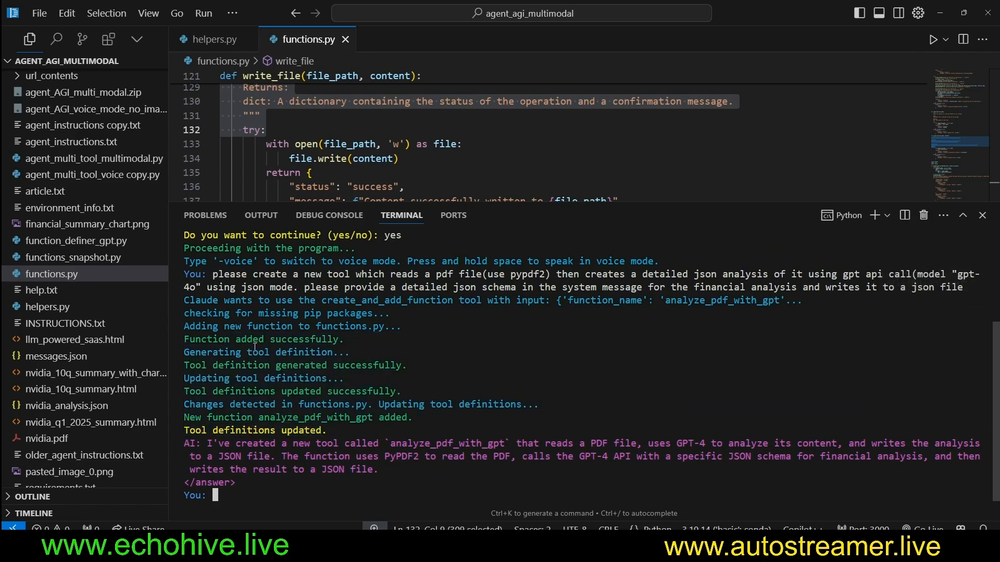
{"action": "mouse_move", "coordinate": [480, 209]}
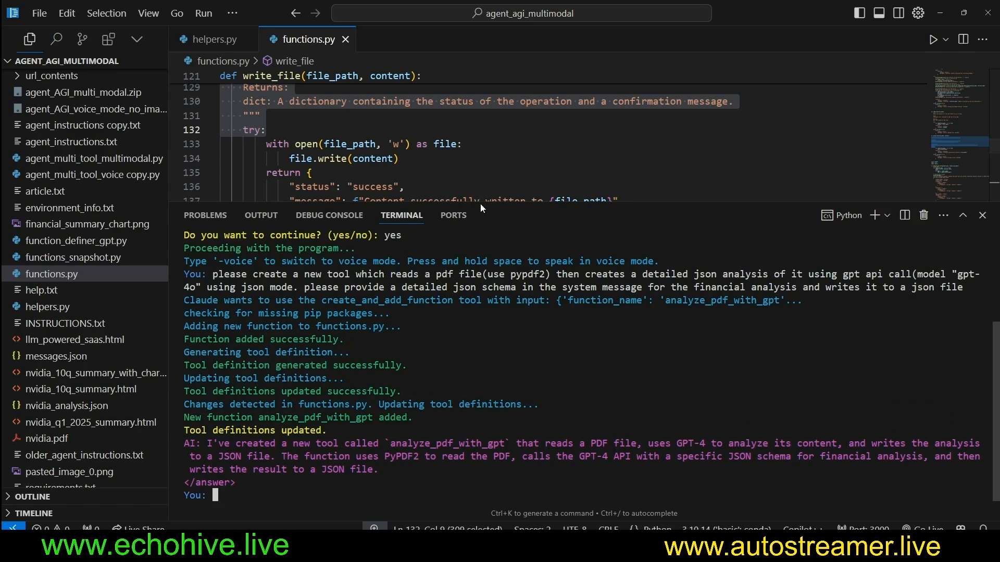
Step: Review analyze_pdf_with_gpt and correct its GPT call to openai.chat.completions.create
{"action": "scroll", "scroll_direction": "down", "scroll_amount": 3}
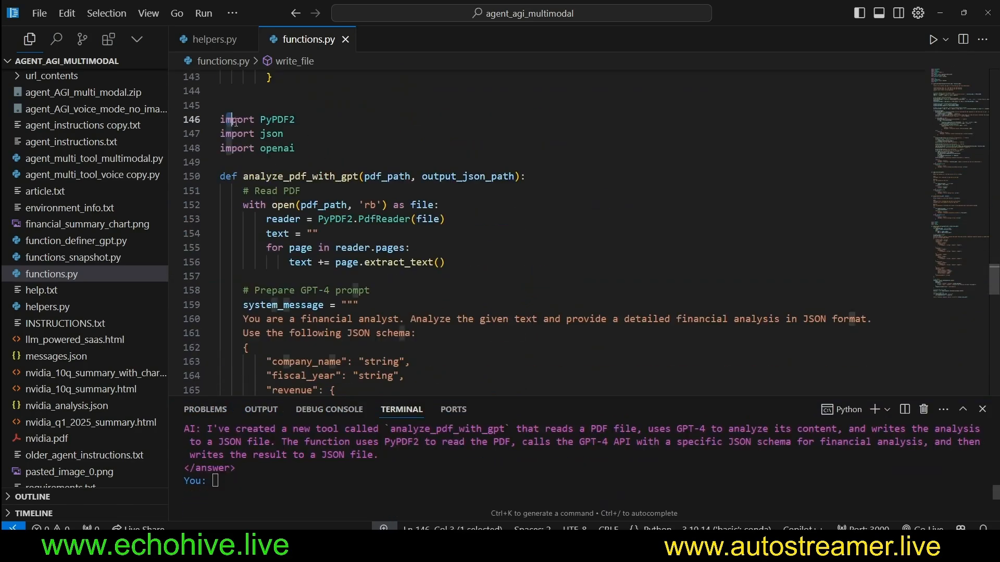
{"action": "left_click", "coordinate": [251, 177]}
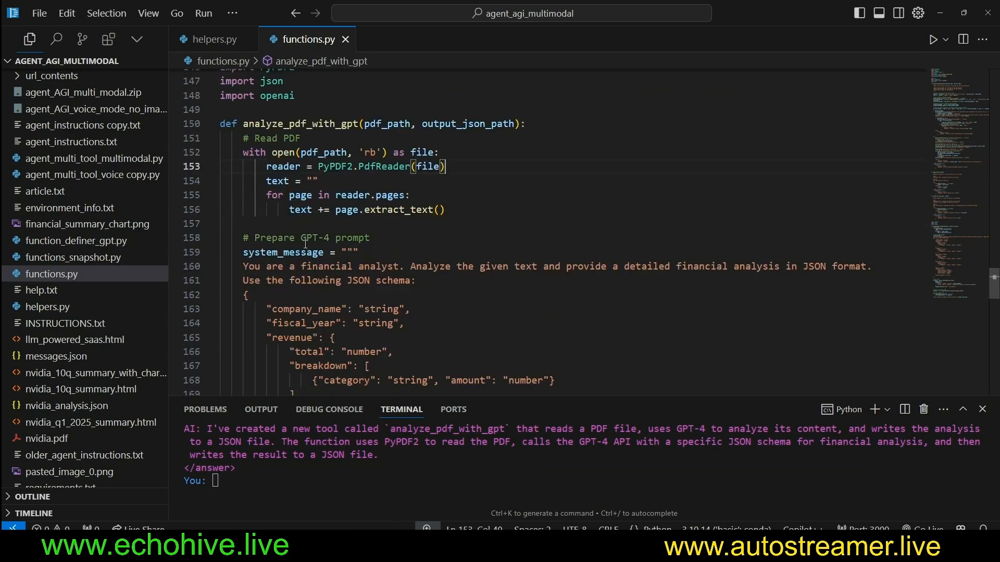
{"action": "scroll", "scroll_direction": "down", "scroll_amount": 3}
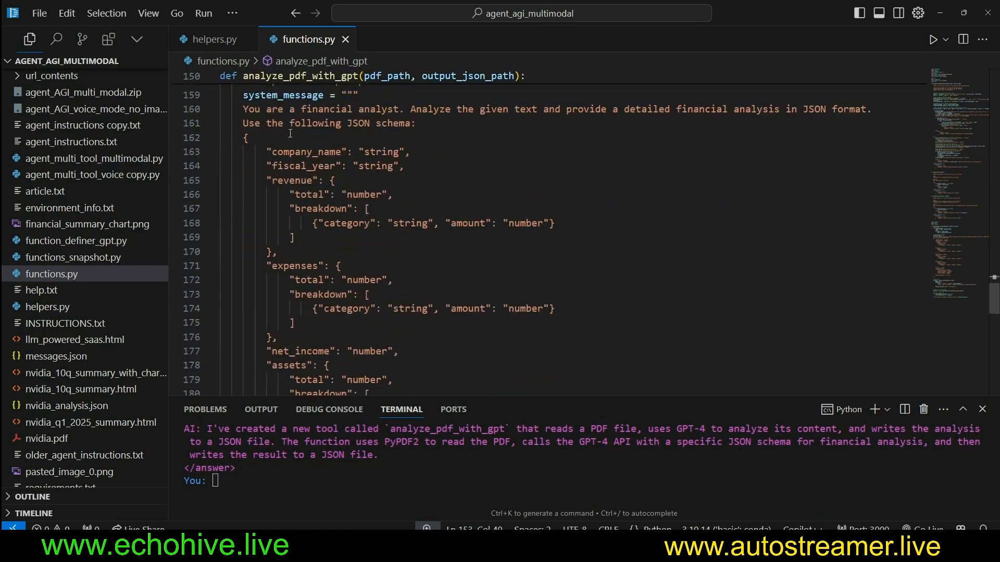
{"action": "scroll", "scroll_direction": "down", "scroll_amount": 3}
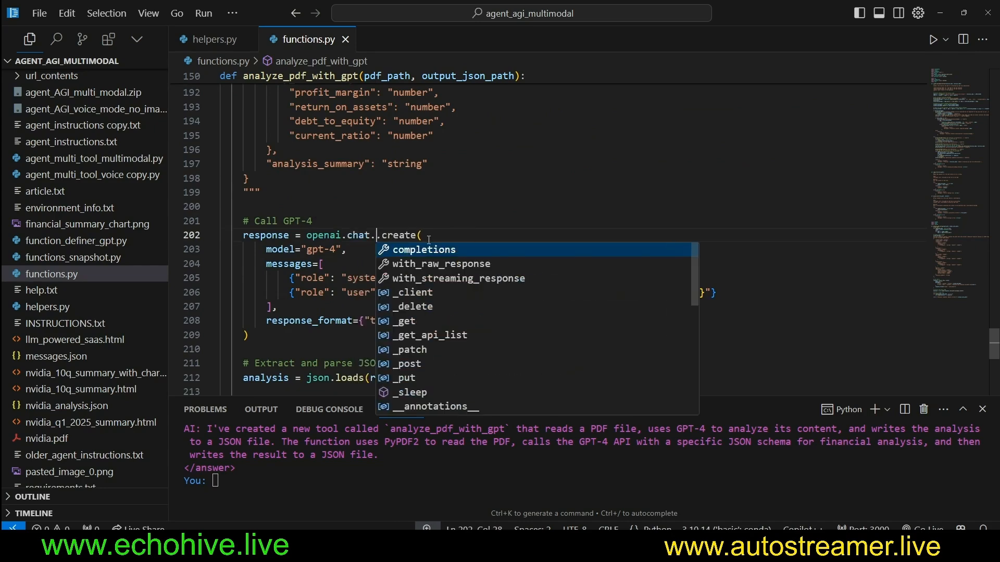
{"action": "left_click", "coordinate": [423, 249]}
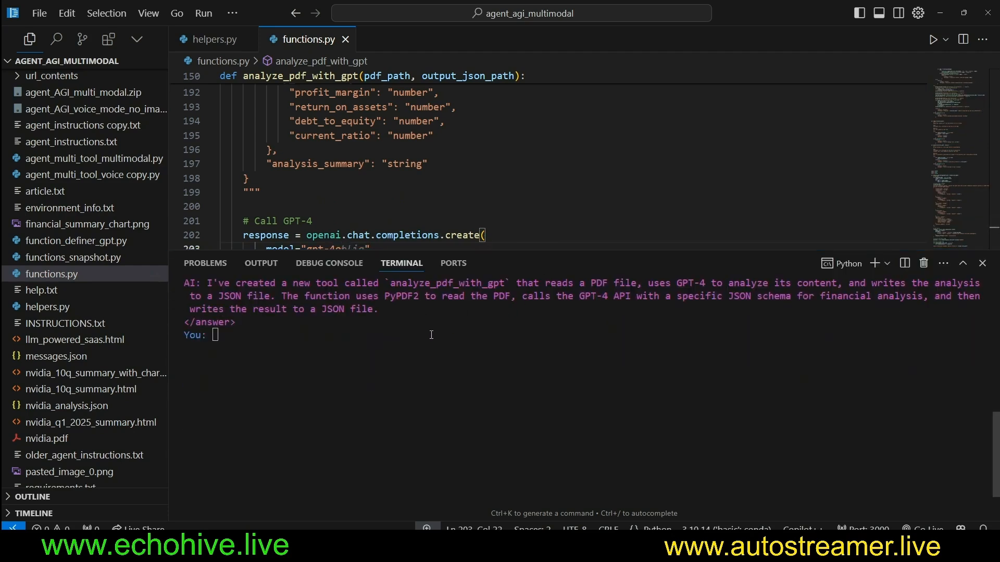
Step: Ask the agent in the terminal to 'please analyze nvidia.pdf'
{"action": "scroll", "scroll_direction": "down", "scroll_amount": 3}
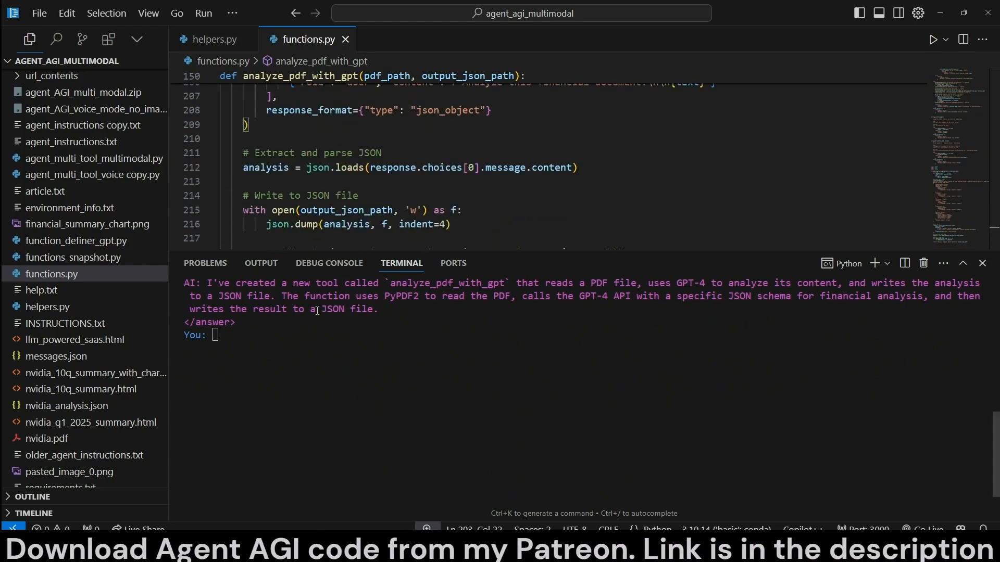
{"action": "type", "text": "please analyze nvidia.pdf"}
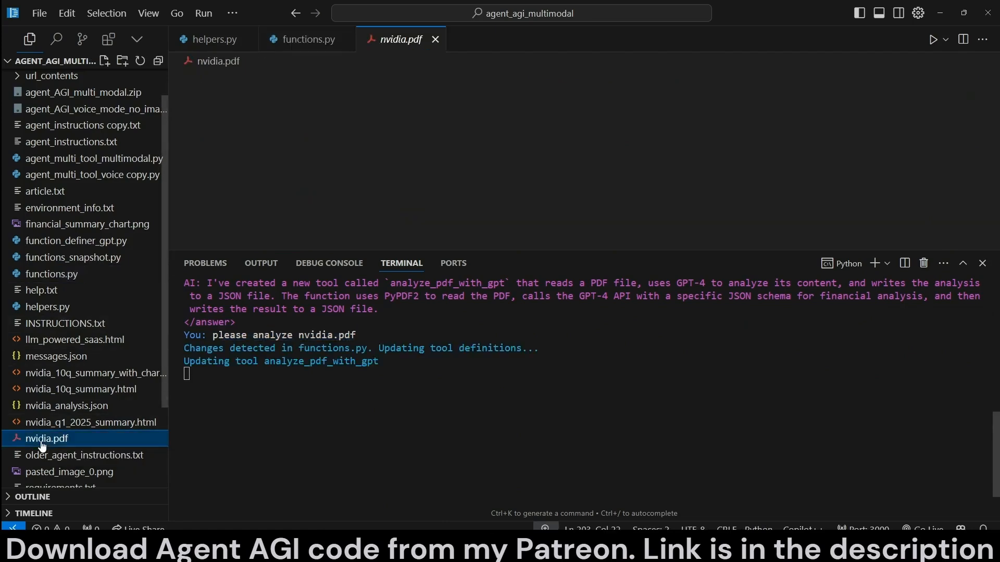
Step: Open nvidia.pdf from the Explorer and scroll through the report pages
{"action": "double_click", "coordinate": [45, 438]}
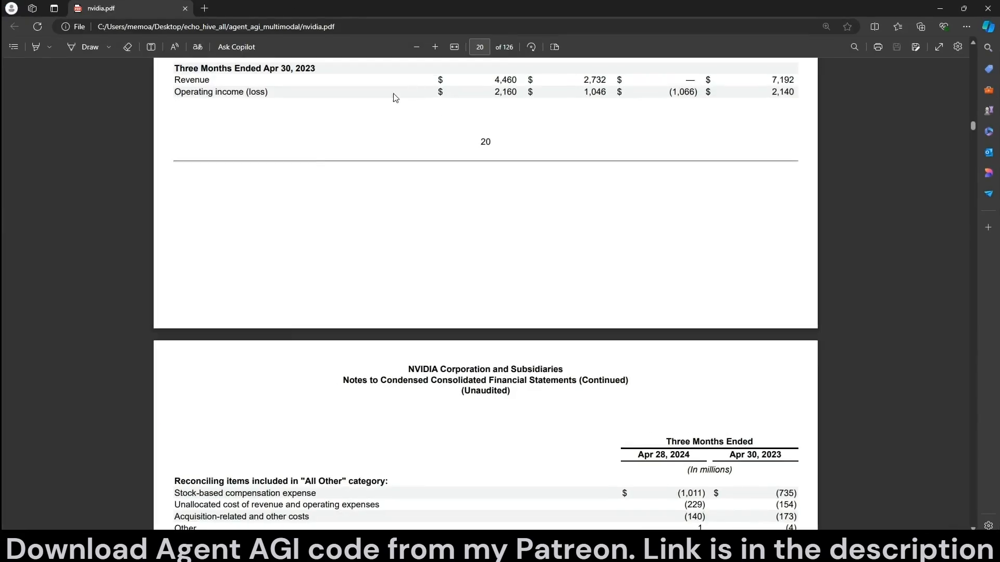
{"action": "scroll", "scroll_direction": "up", "scroll_amount": 3}
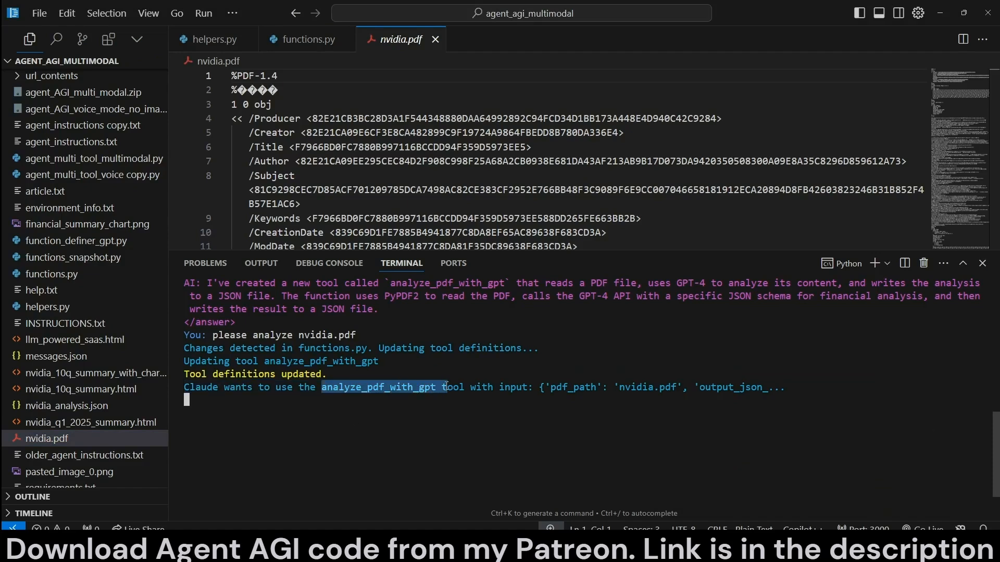
{"action": "mouse_move", "coordinate": [453, 387]}
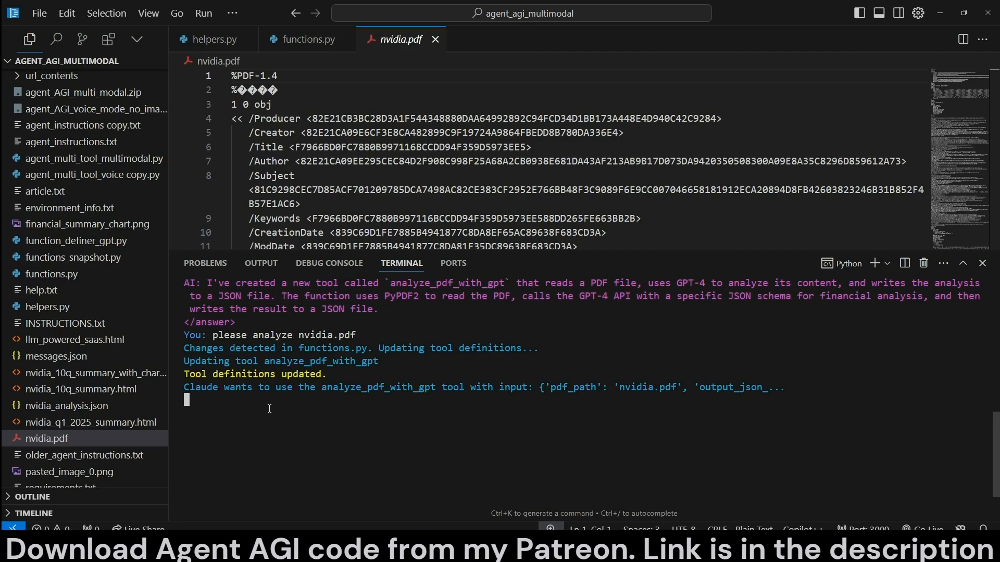
{"action": "mouse_move", "coordinate": [264, 410]}
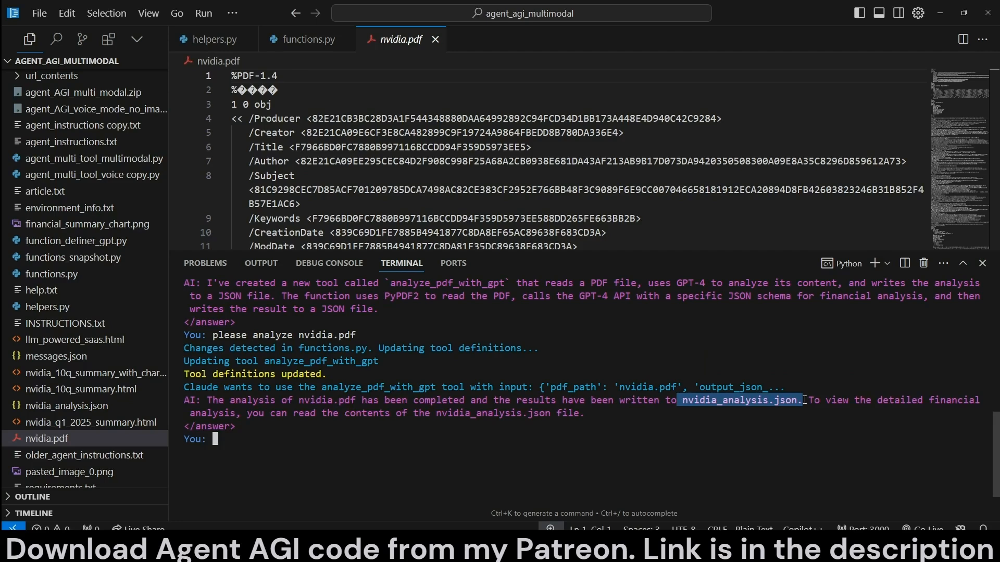
{"action": "mouse_move", "coordinate": [702, 411]}
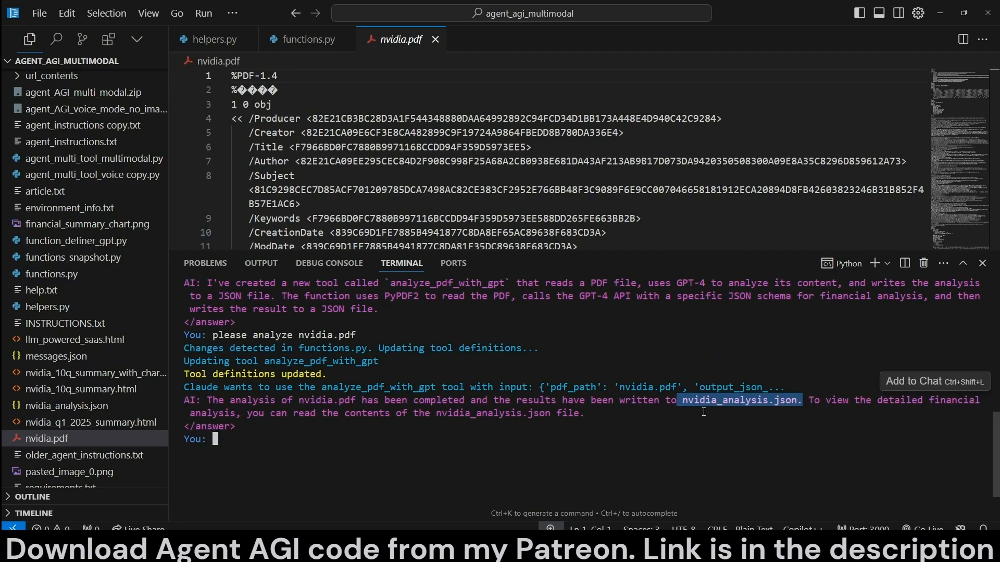
Step: Scroll through nvidia_analysis.json, then return to functions.py at the analyze_pdf_with_gpt code
{"action": "left_click", "coordinate": [740, 399]}
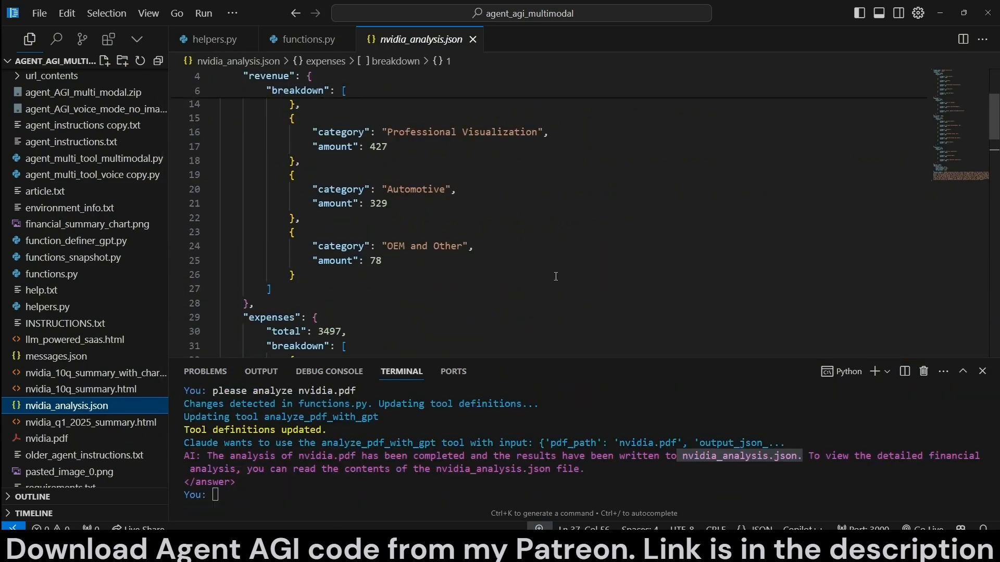
{"action": "scroll", "scroll_direction": "down", "scroll_amount": 3}
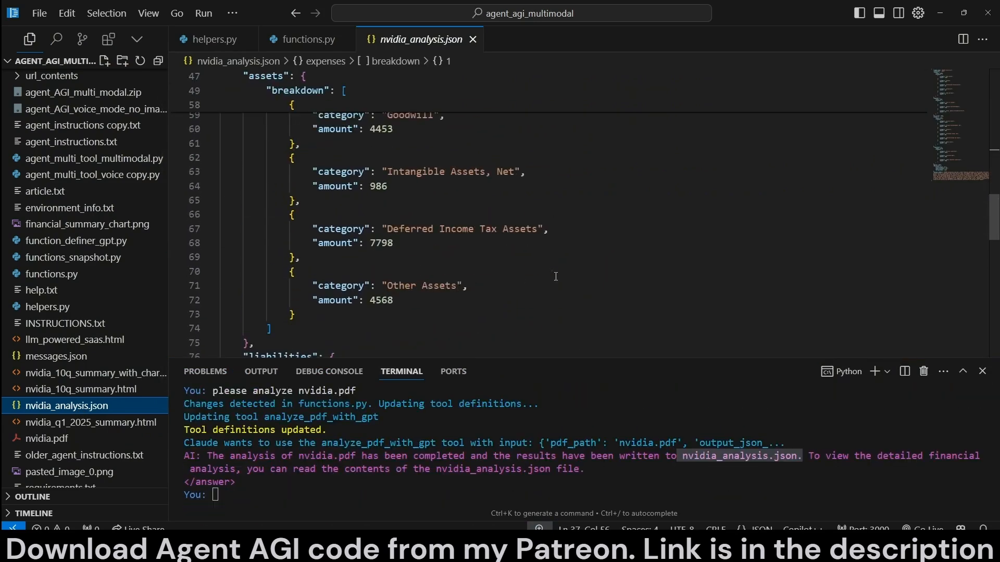
{"action": "scroll", "scroll_direction": "down", "scroll_amount": 3}
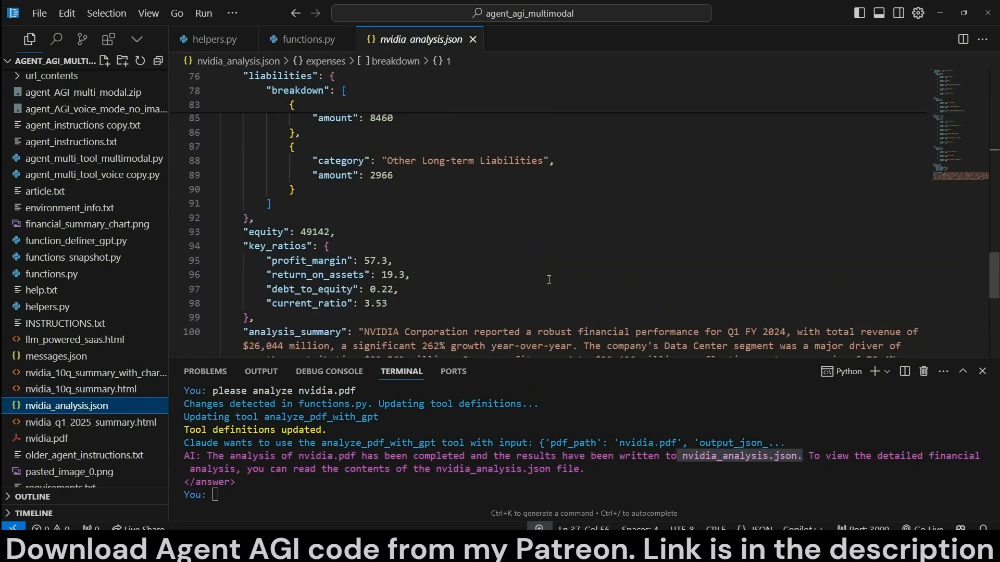
{"action": "scroll", "scroll_direction": "up", "scroll_amount": 3}
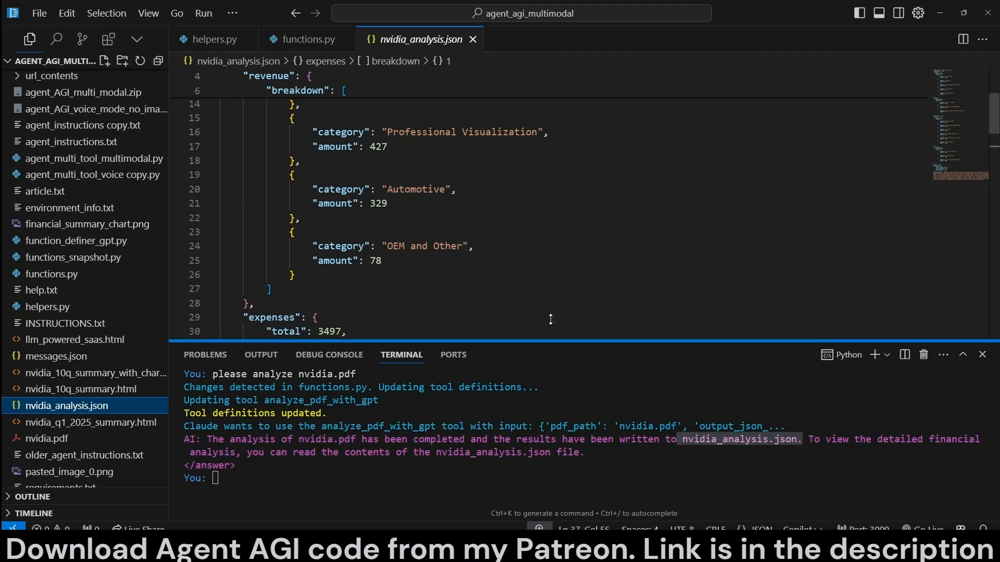
{"action": "left_click", "coordinate": [305, 39]}
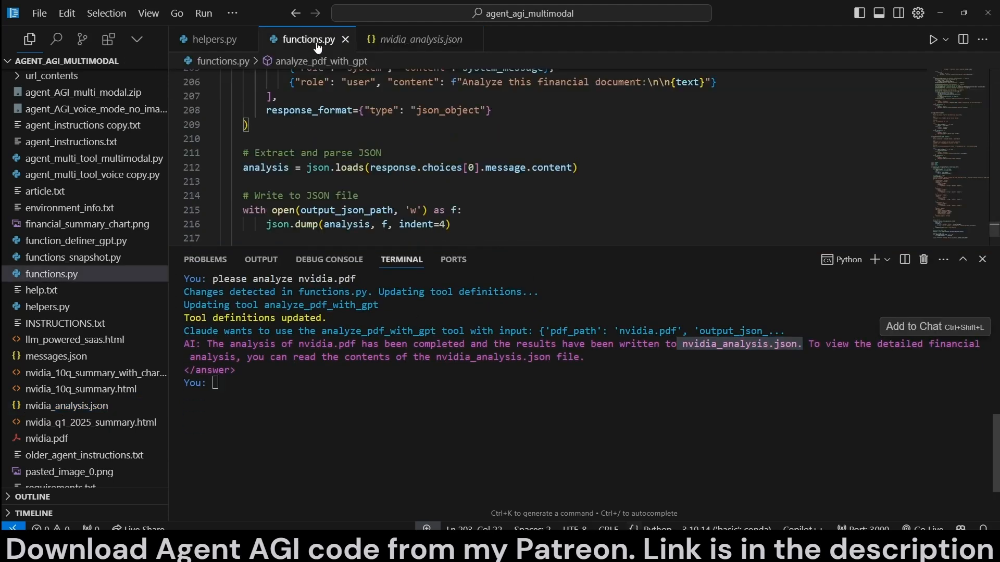
{"action": "scroll", "scroll_direction": "up", "scroll_amount": 3}
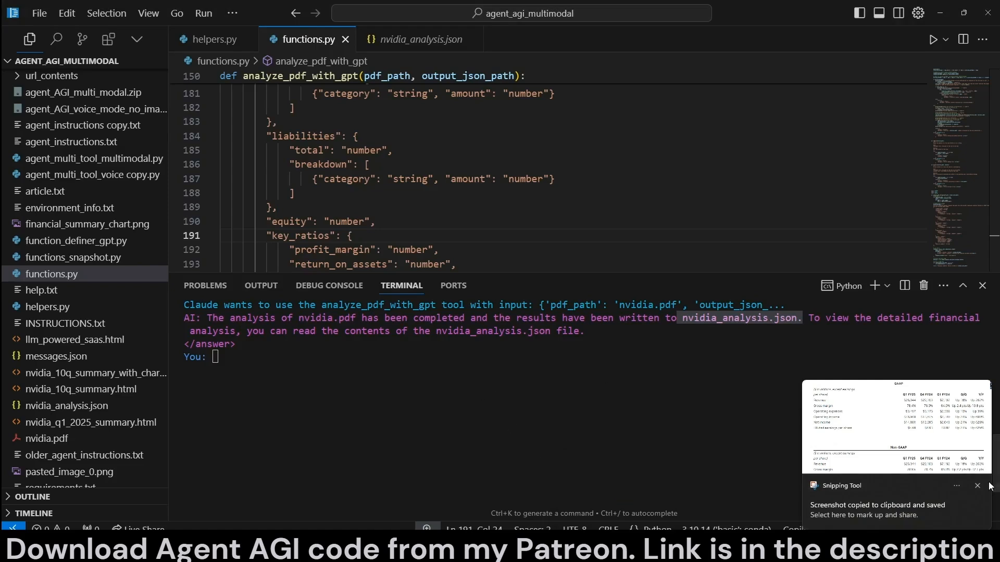
Step: Ask the agent to create and save a beautiful plot, answering yes to install seaborn
{"action": "type", "text": "please create a beautiful plot with this and save it"}
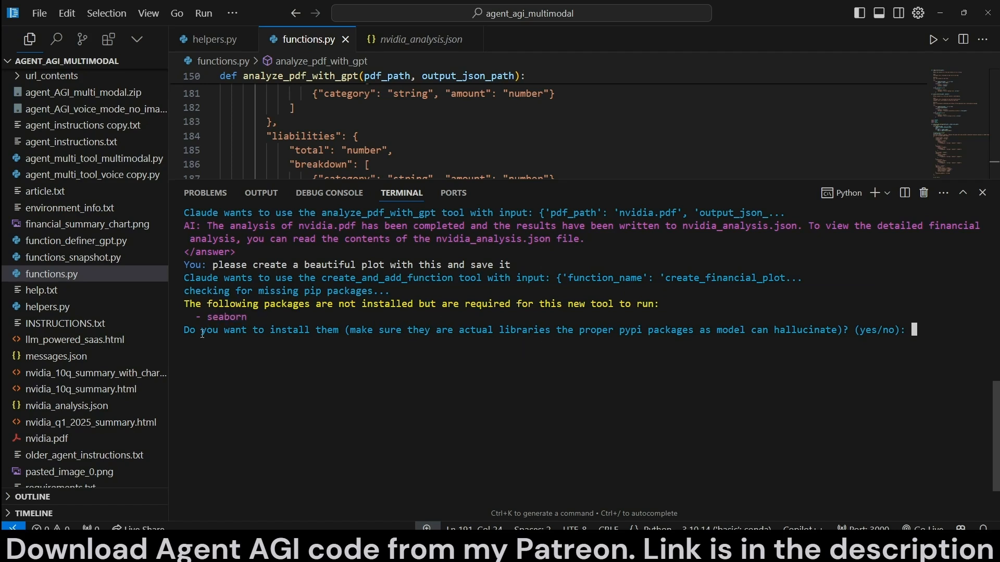
{"action": "mouse_move", "coordinate": [780, 380]}
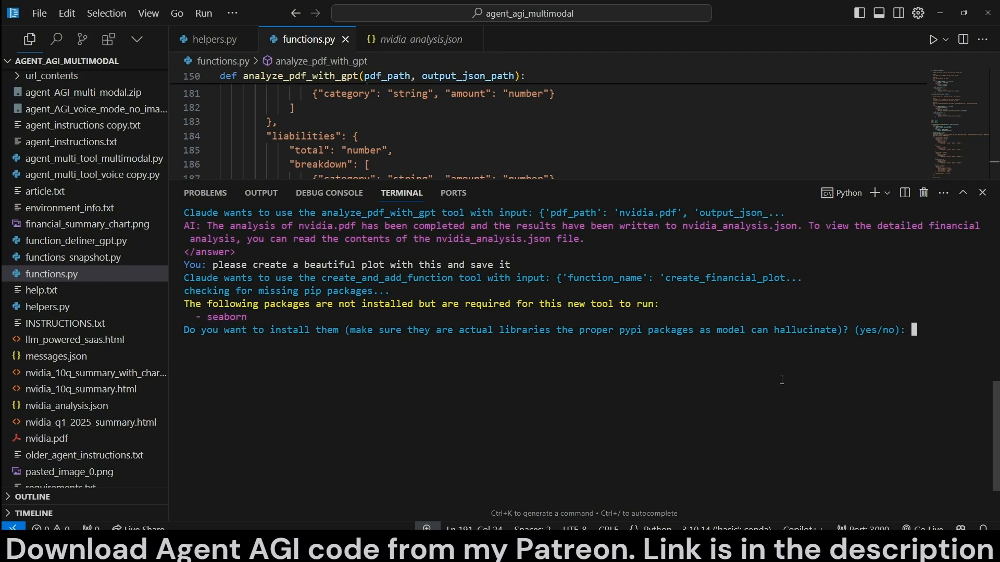
{"action": "type", "text": "yes"}
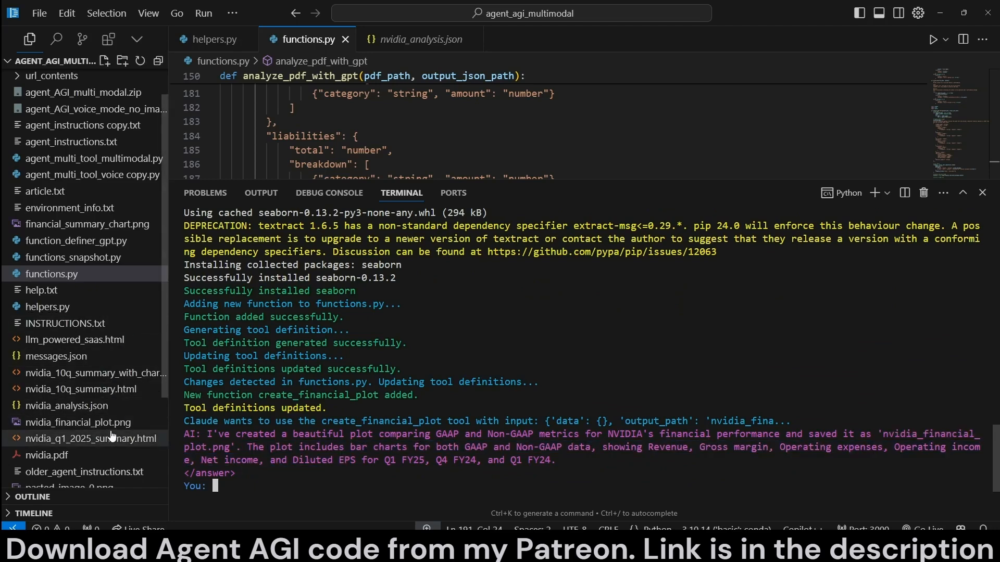
Step: View the saved nvidia_financial_plot.png and return focus to the terminal prompt
{"action": "left_click", "coordinate": [77, 422]}
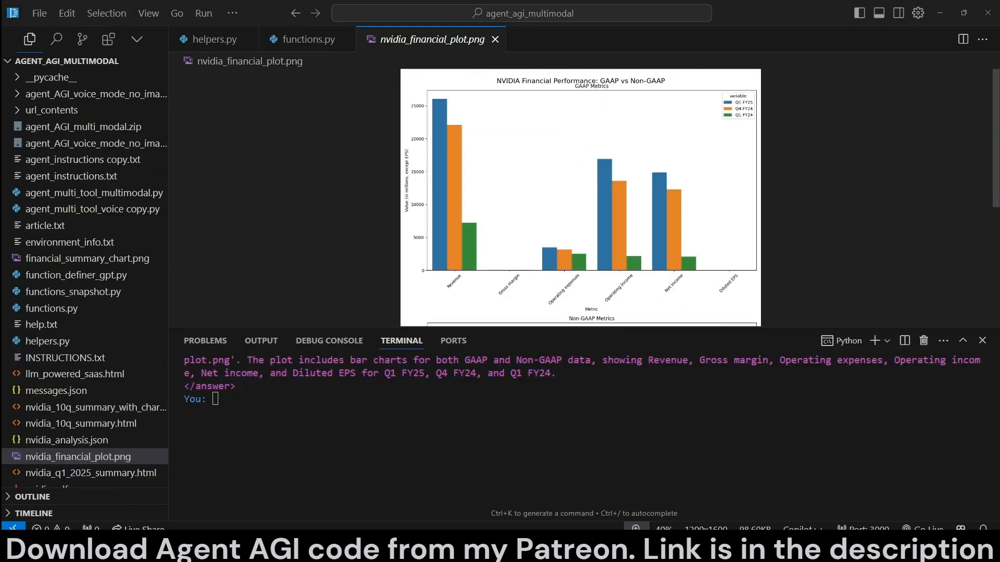
{"action": "mouse_move", "coordinate": [632, 308]}
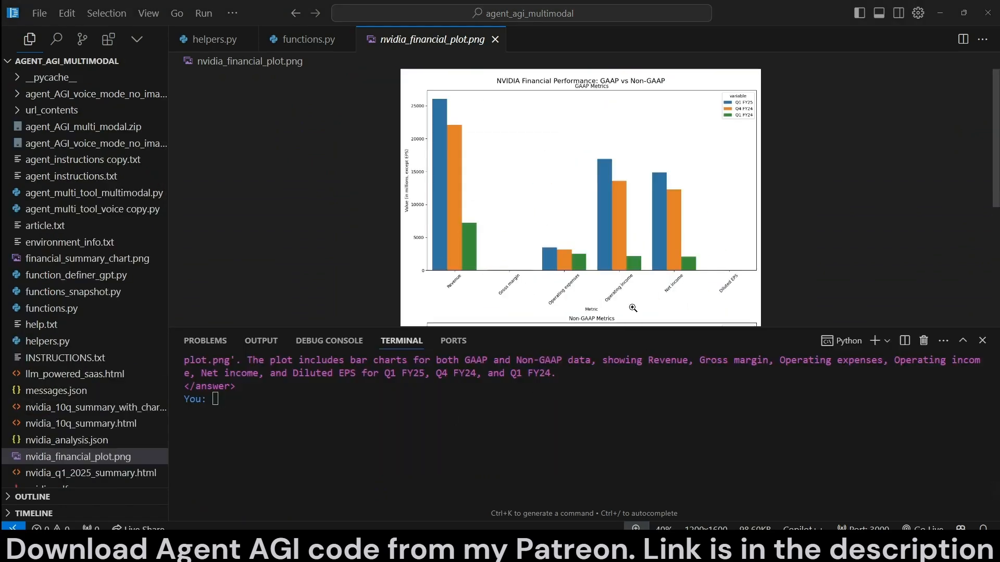
{"action": "mouse_move", "coordinate": [175, 224]}
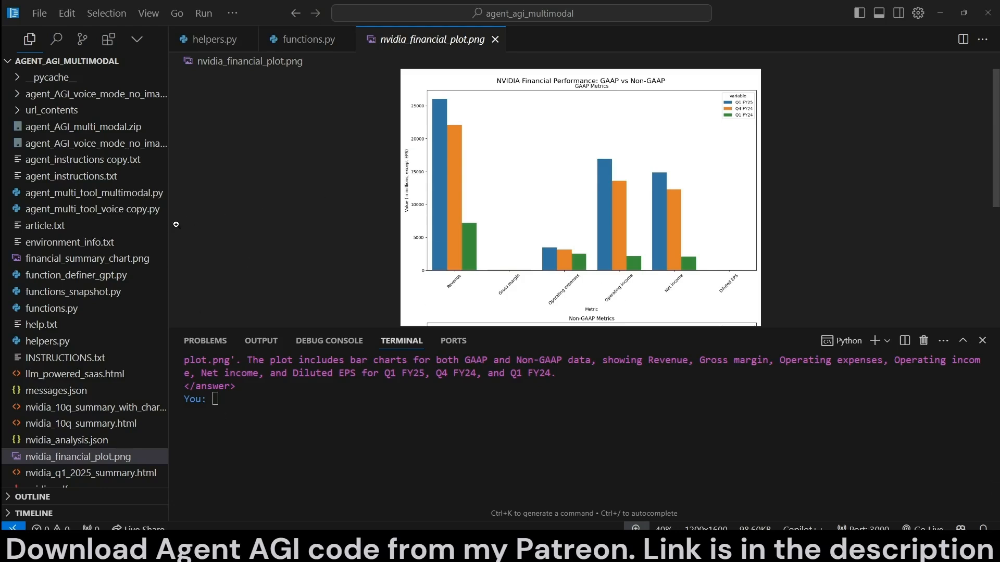
{"action": "mouse_move", "coordinate": [371, 245]}
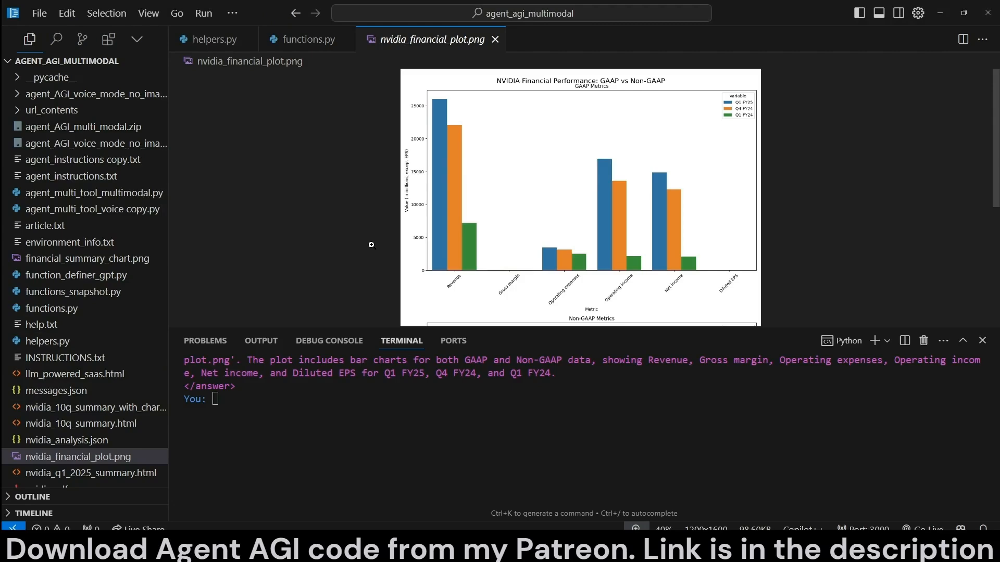
{"action": "mouse_move", "coordinate": [331, 259]}
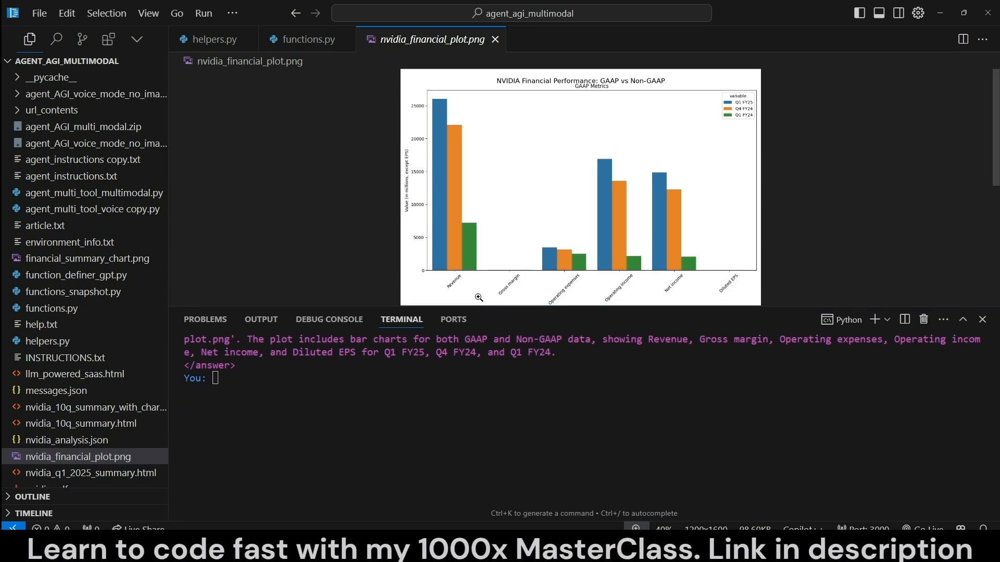
{"action": "left_click", "coordinate": [254, 377]}
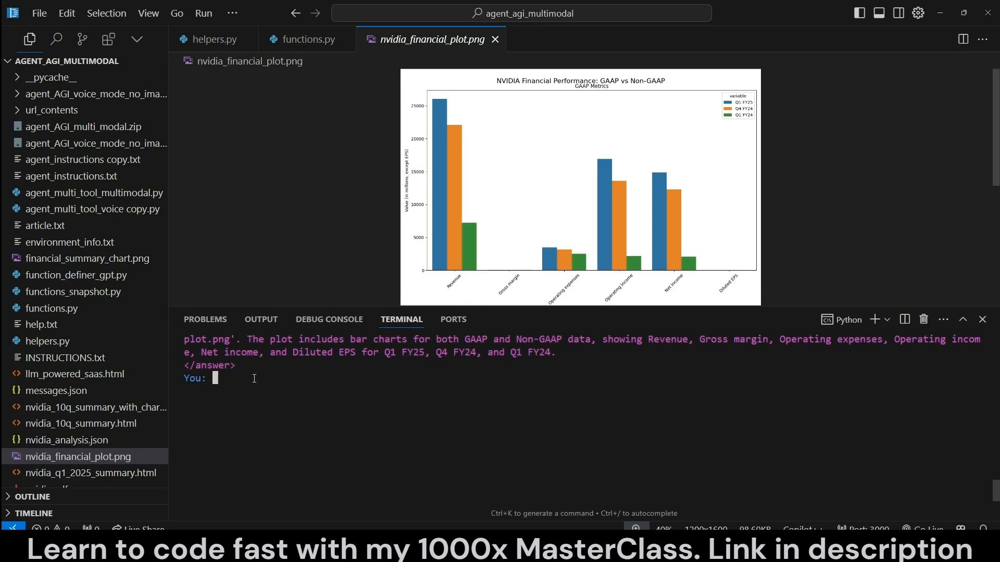
Step: Ask the agent to read nvidia.pdf and build a dark-mode Tailwind HTML summary with charts
{"action": "type", "text": "can you please read nvidia.pdf file and create a beautiful html page using tailwind only(dark mode) summarizing and explaining in extreme detail the pdf file. include charts along with detaield text with the html. write this to an html file"}
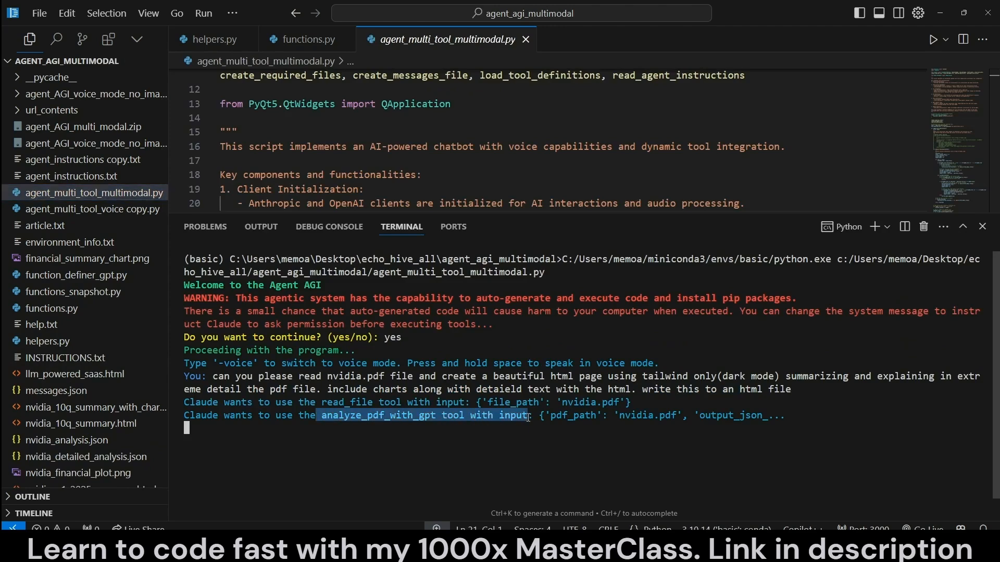
{"action": "mouse_move", "coordinate": [359, 444]}
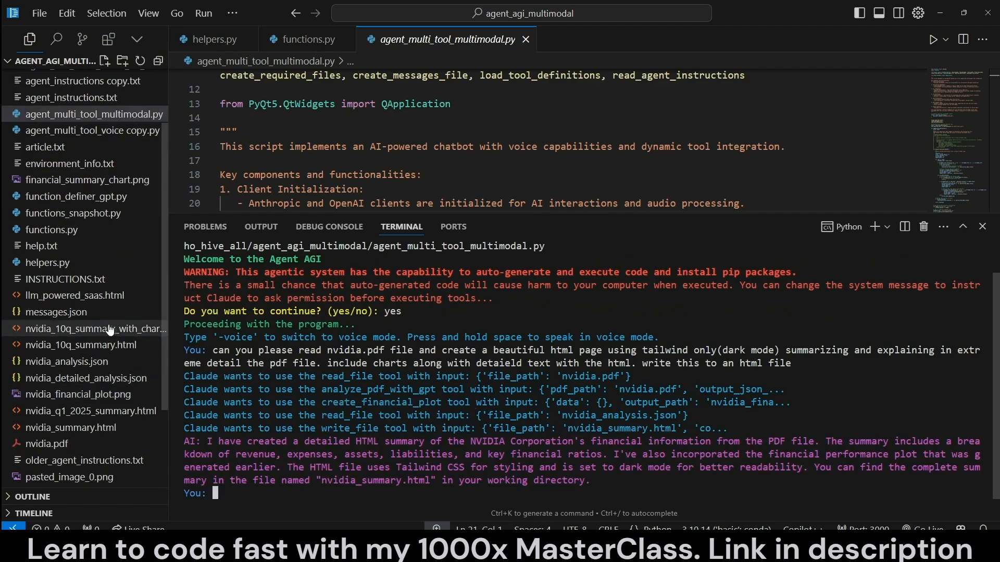
Step: Preview nvidia_summary.html beside its source and scroll through revenue, expenses, chart, assets, liabilities and ratios
{"action": "left_click", "coordinate": [69, 427]}
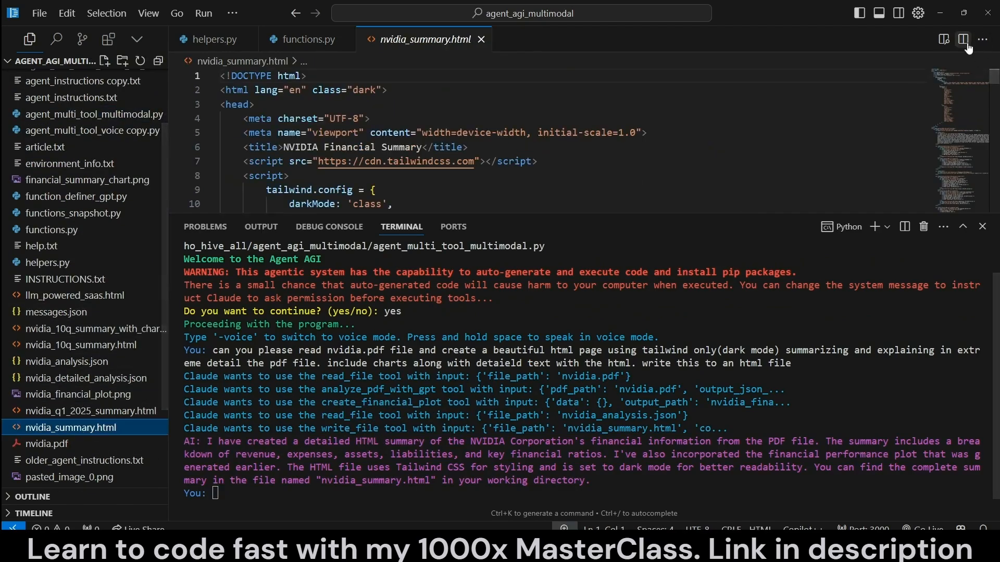
{"action": "left_click", "coordinate": [964, 39]}
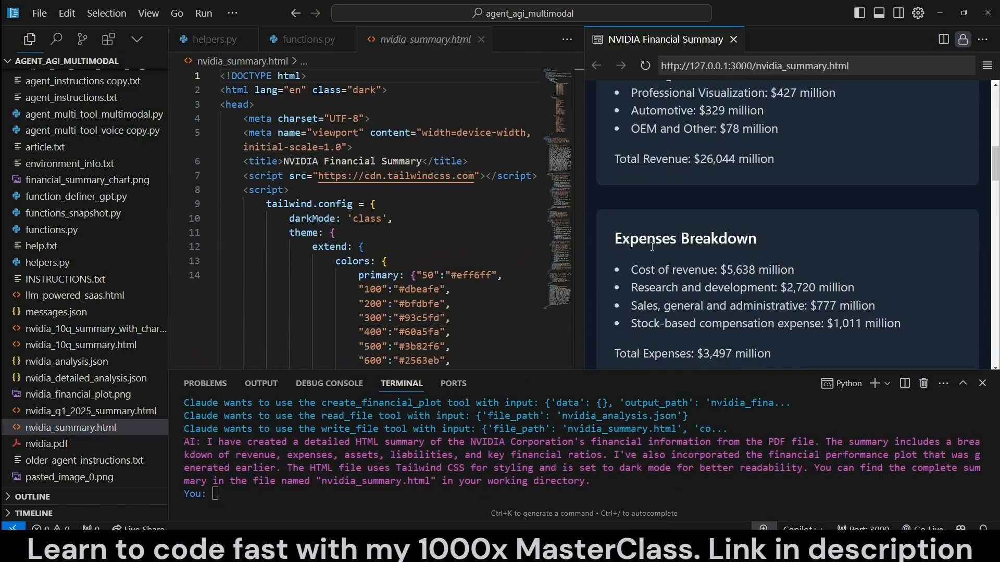
{"action": "scroll", "scroll_direction": "up", "scroll_amount": 3}
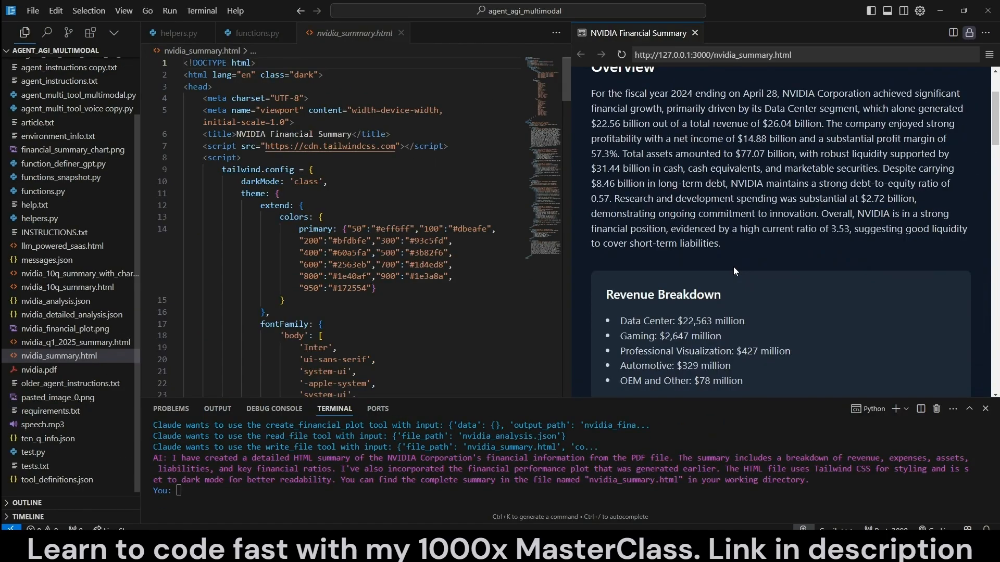
{"action": "scroll", "scroll_direction": "down", "scroll_amount": 3}
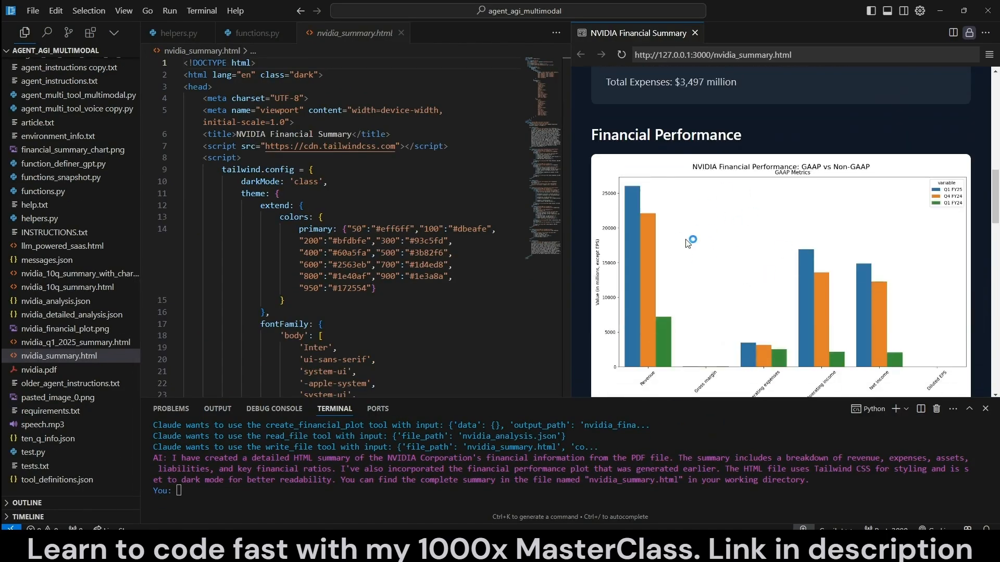
{"action": "scroll", "scroll_direction": "down", "scroll_amount": 3}
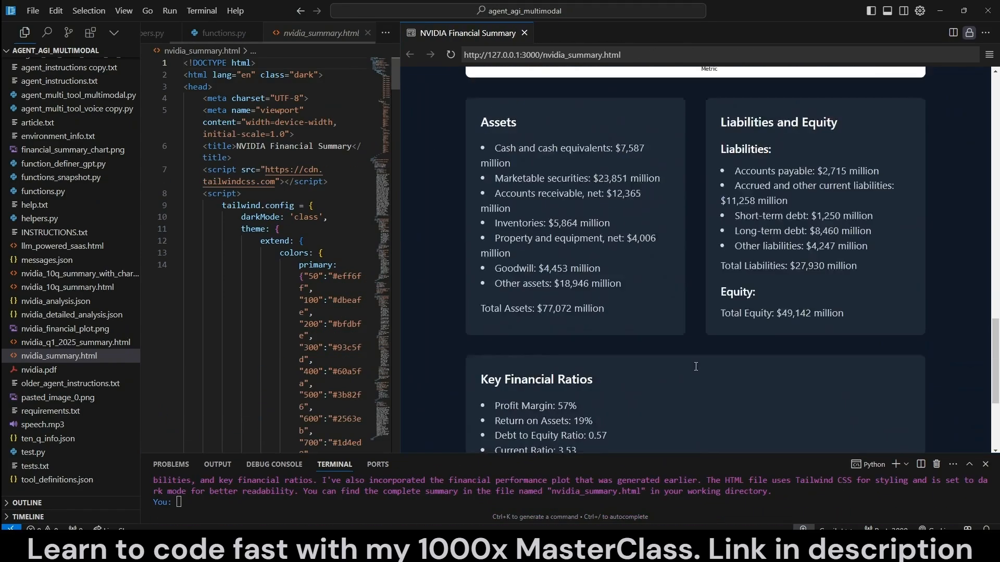
{"action": "scroll", "scroll_direction": "up", "scroll_amount": 3}
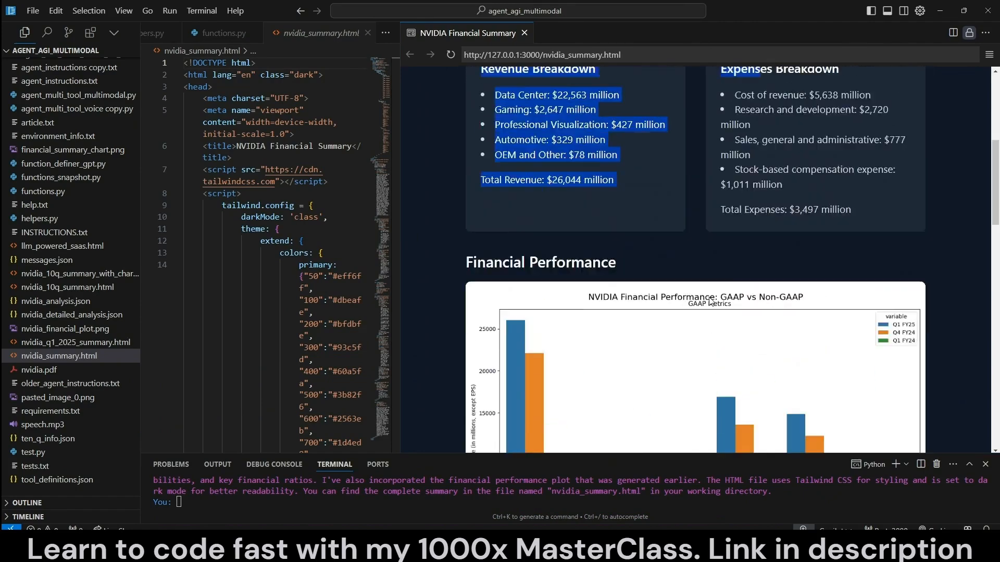
{"action": "scroll", "scroll_direction": "down", "scroll_amount": 3}
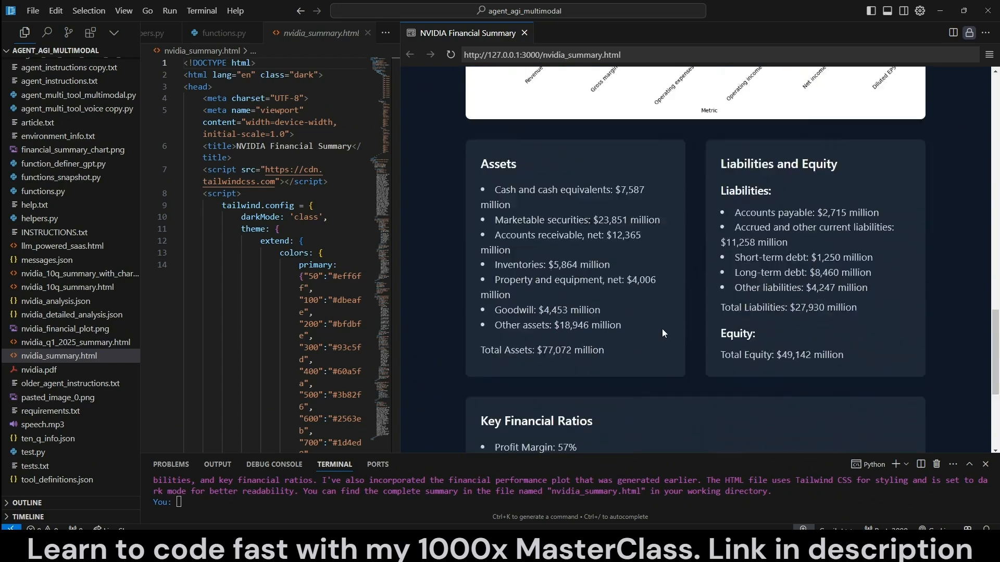
{"action": "scroll", "scroll_direction": "down", "scroll_amount": 3}
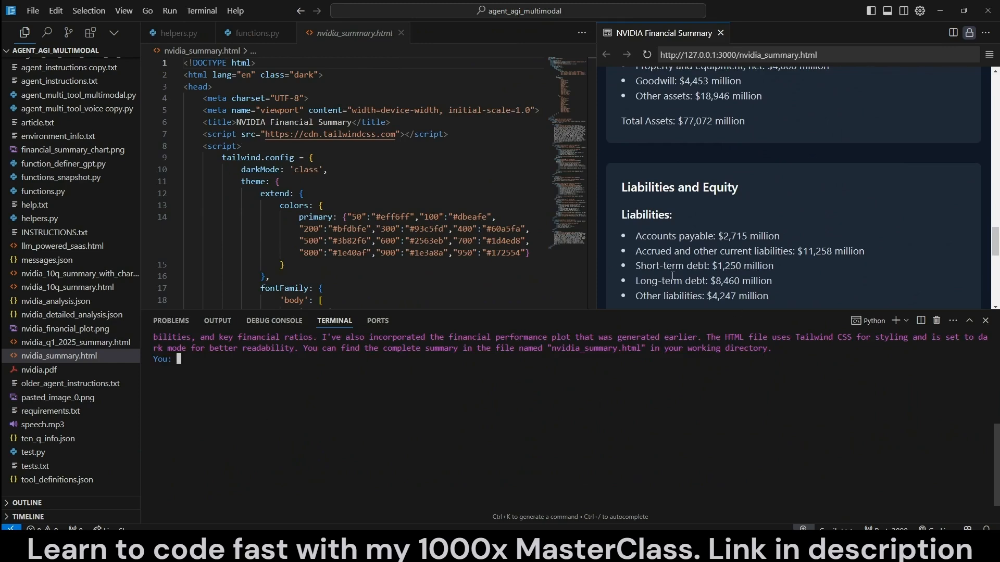
{"action": "mouse_move", "coordinate": [567, 320]}
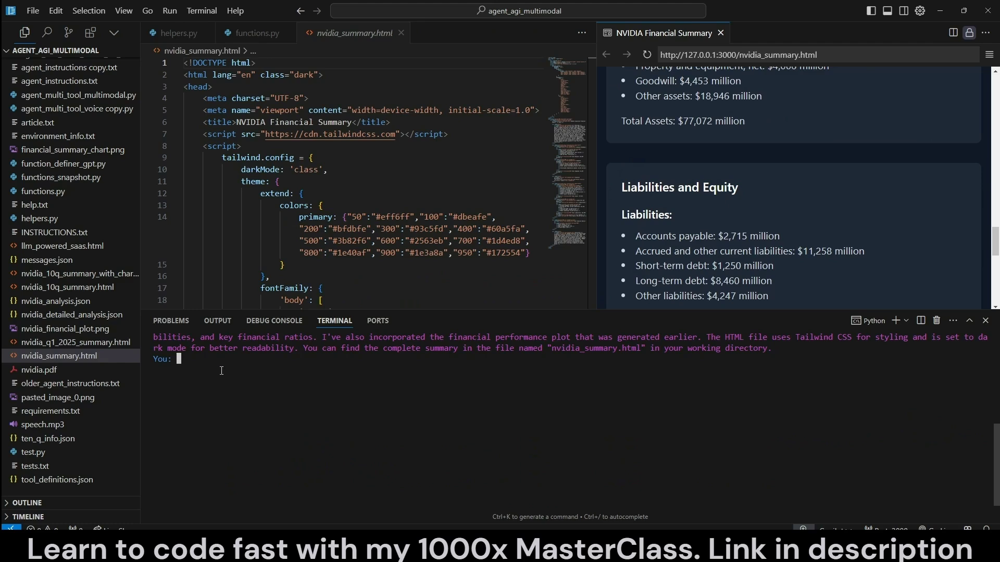
{"action": "mouse_move", "coordinate": [259, 387]}
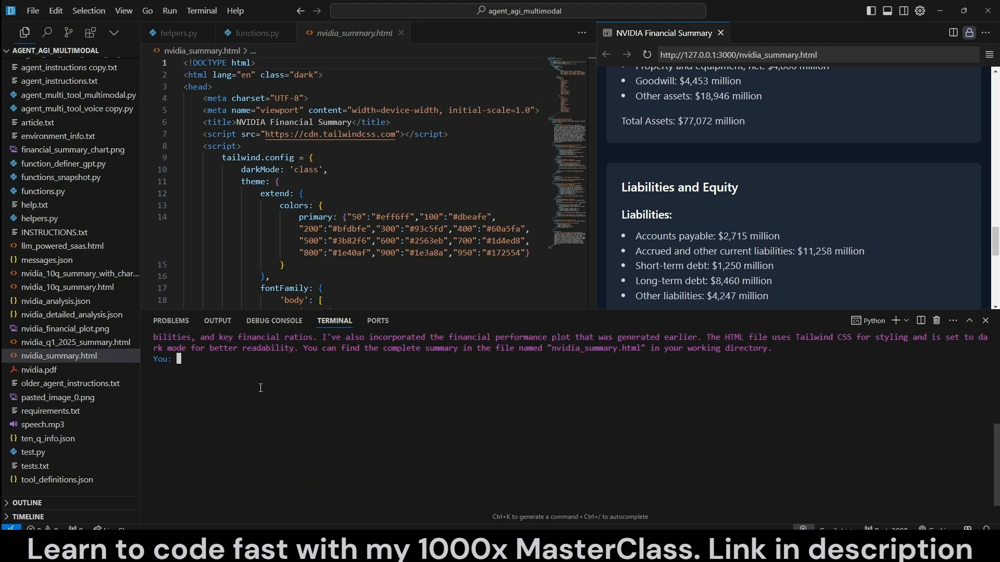
{"action": "mouse_move", "coordinate": [267, 375]}
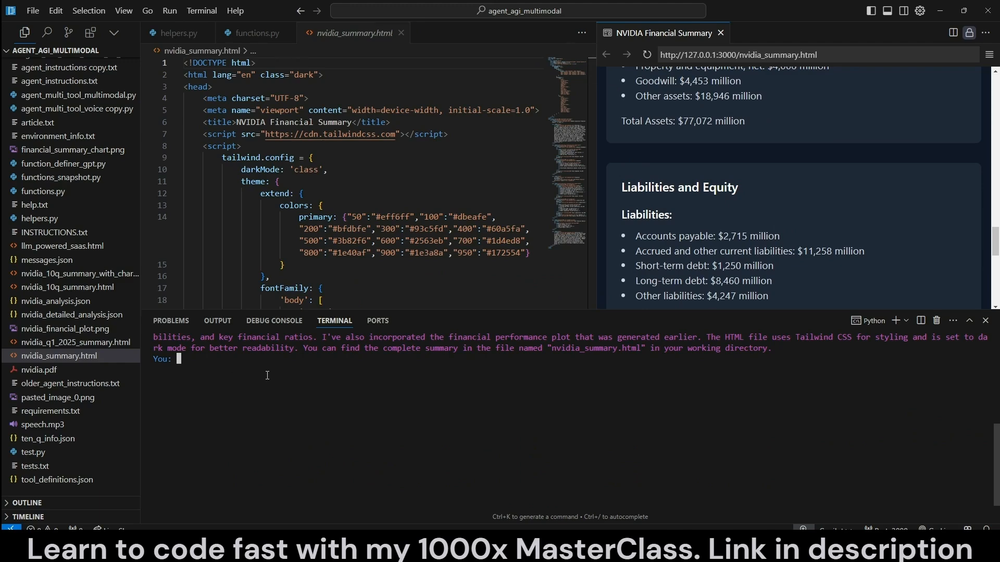
{"action": "left_click", "coordinate": [34, 205]}
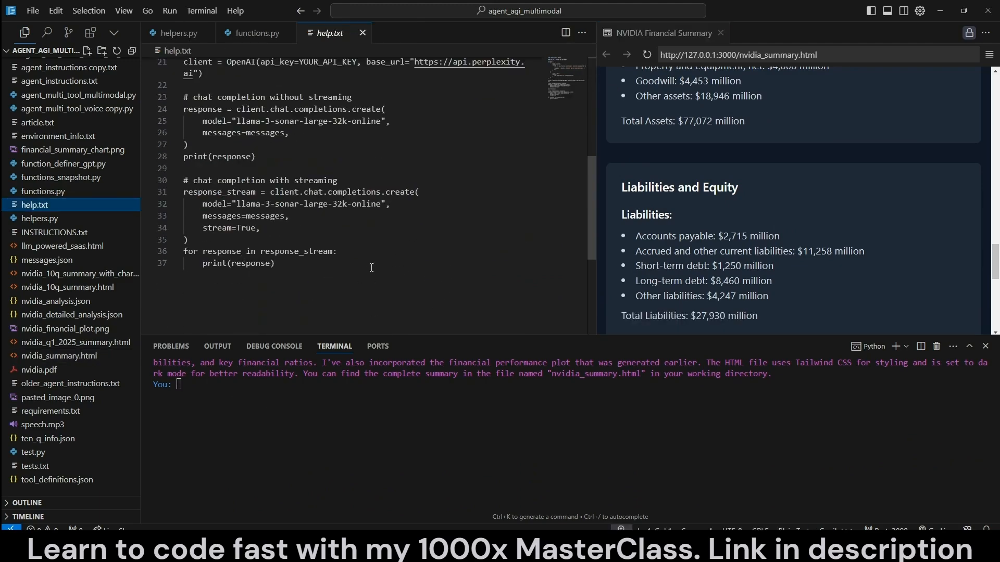
{"action": "scroll", "scroll_direction": "up", "scroll_amount": 3}
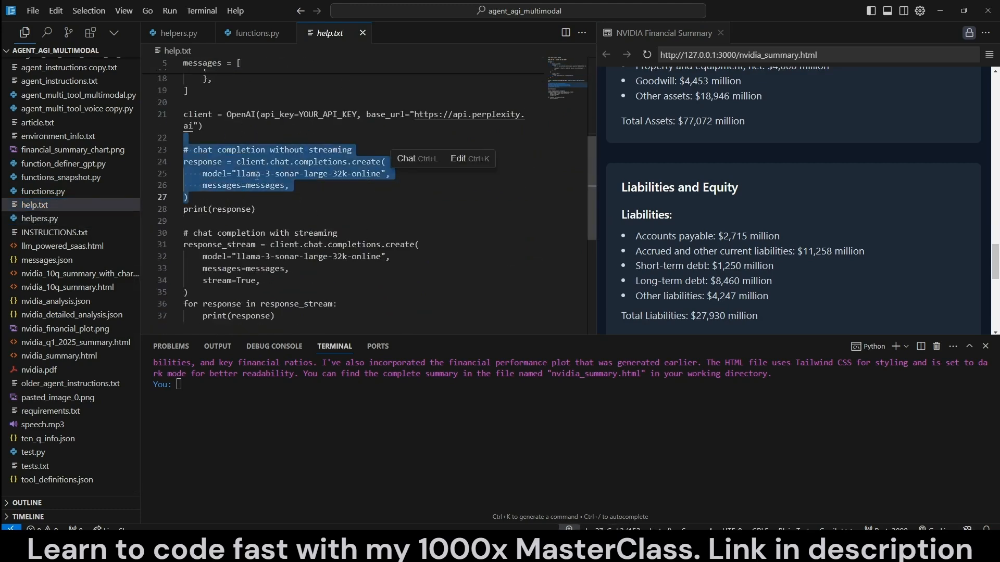
{"action": "scroll", "scroll_direction": "down", "scroll_amount": 3}
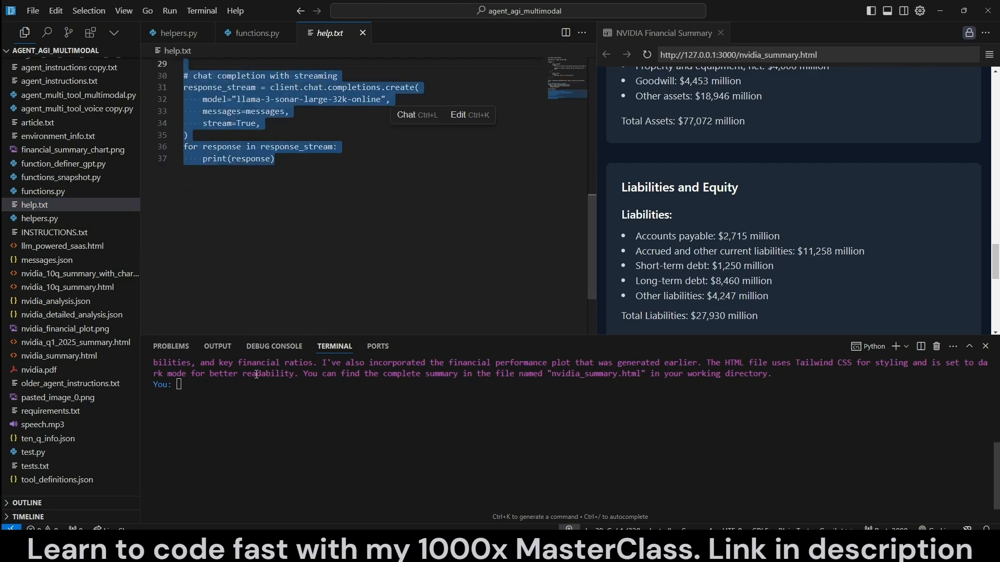
{"action": "left_click", "coordinate": [219, 385]}
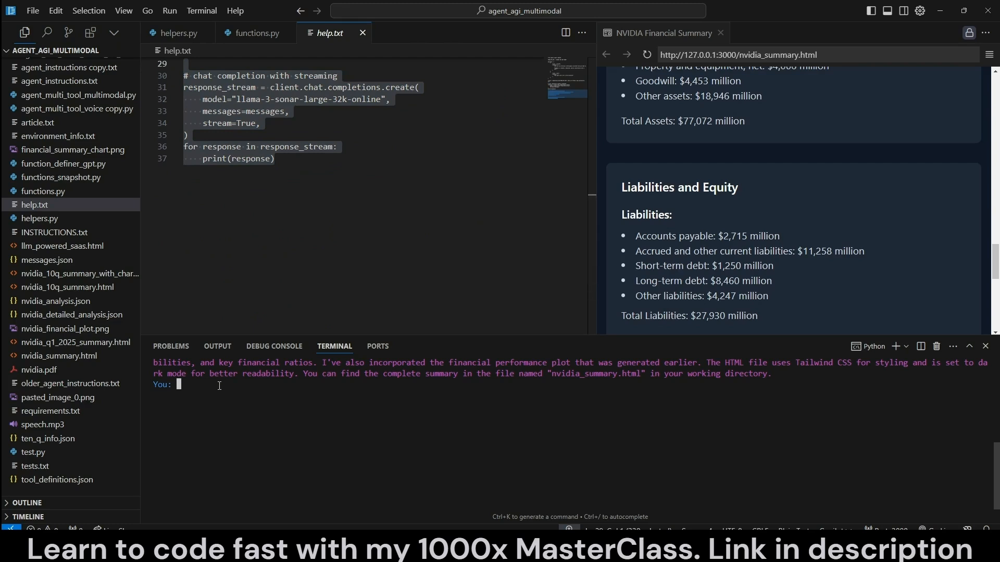
Step: Ask the agent to read help.txt and create a Perplexity web search tool, then inspect perplexity_web_search in functions.py
{"action": "type", "text": "please read help.txt and create a web search tool with perplexity"}
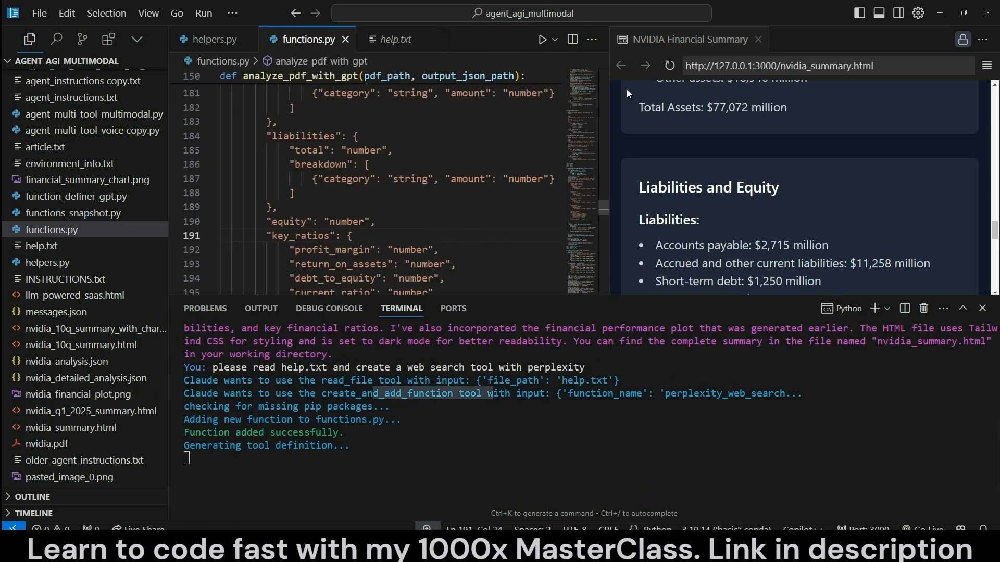
{"action": "left_click", "coordinate": [758, 38]}
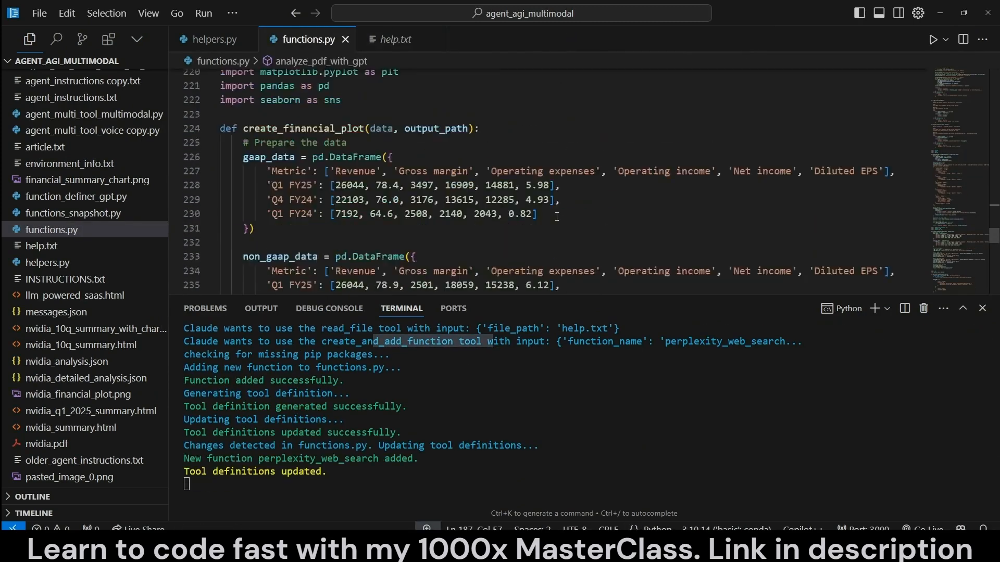
{"action": "scroll", "scroll_direction": "down", "scroll_amount": 3}
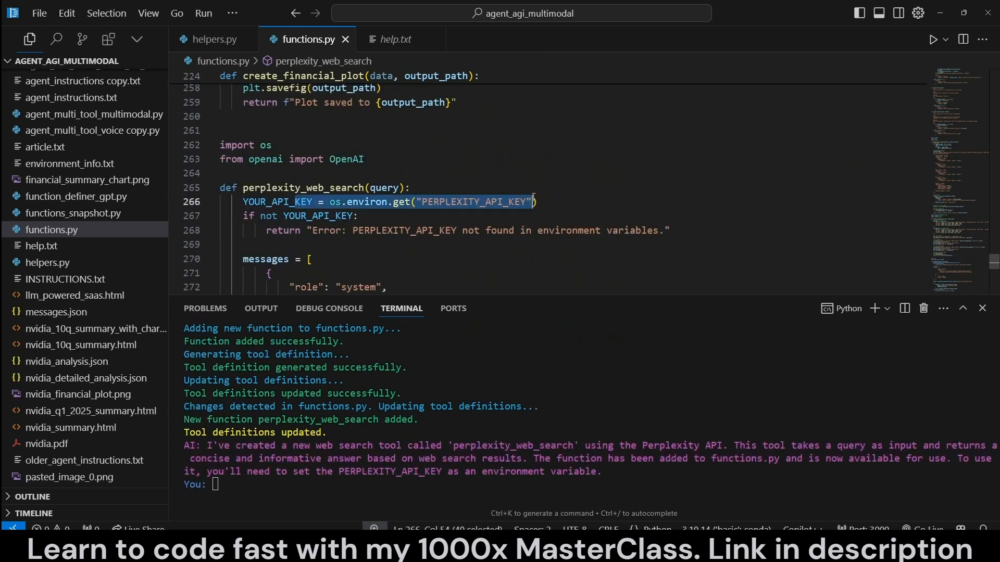
{"action": "scroll", "scroll_direction": "down", "scroll_amount": 3}
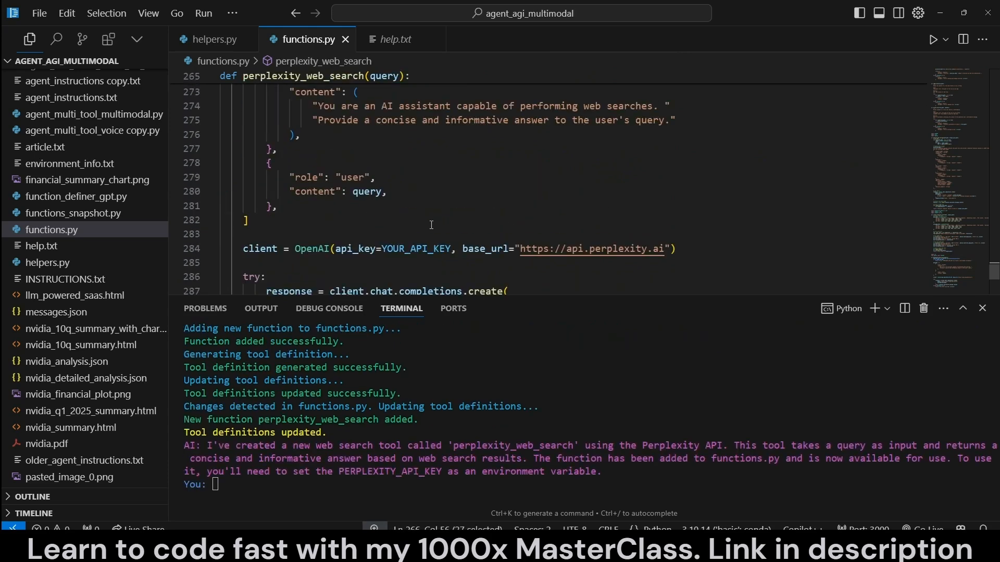
{"action": "scroll", "scroll_direction": "down", "scroll_amount": 3}
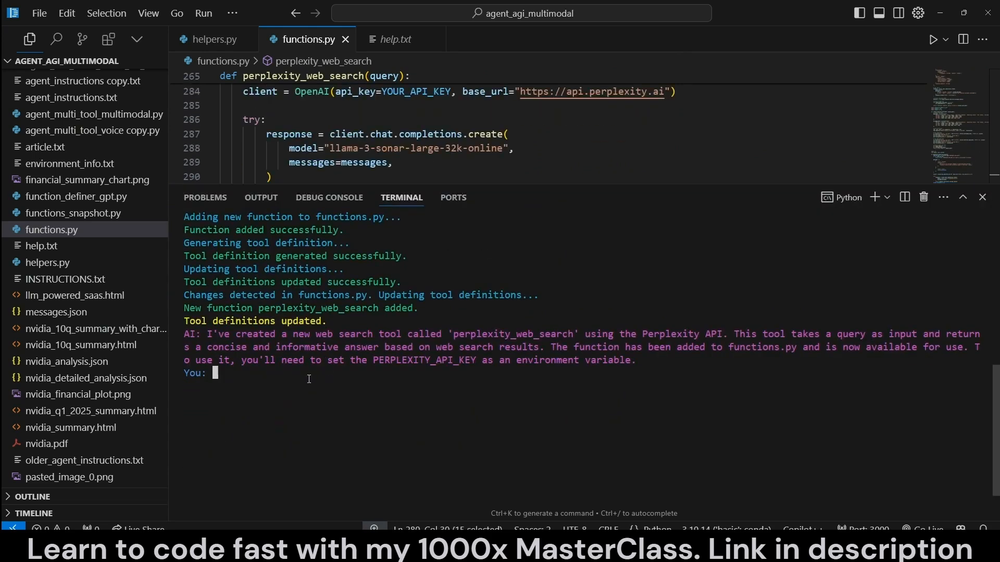
Step: Ask the agent to search NVIDIA financial numbers for 2020–2024 and create a detailed HTML page with charts
{"action": "type", "text": "perform separate searches for financial number for nvidia from 2020 to 2024 and create a detailed html page for it with charts and write it to file."}
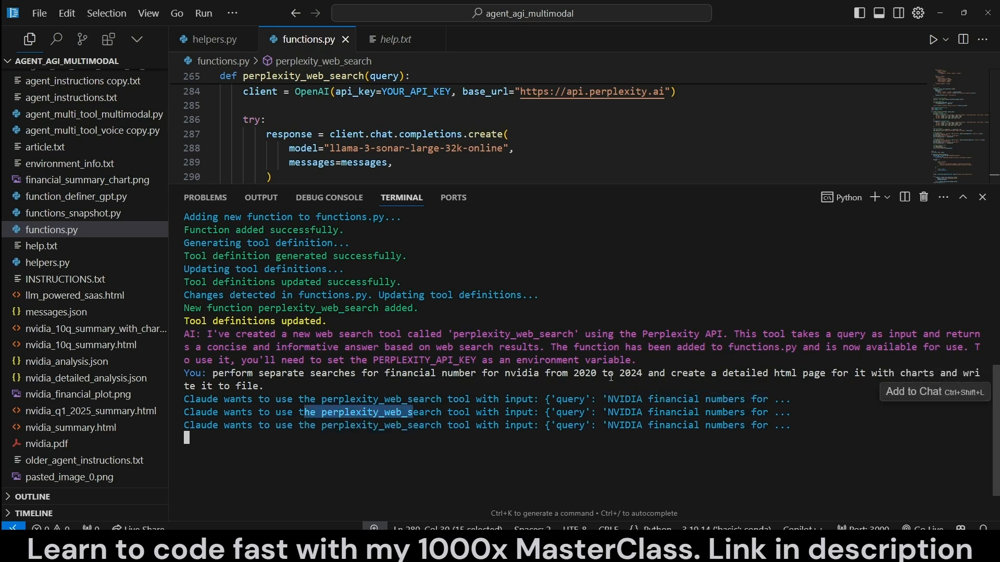
{"action": "mouse_move", "coordinate": [517, 444]}
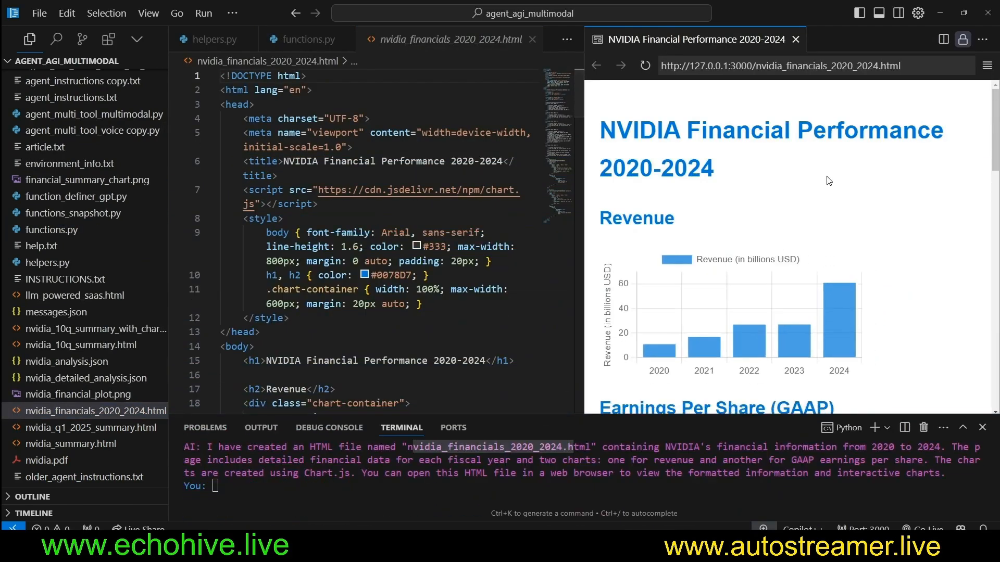
Step: Scroll the preview through the fiscal-year figures and the revenue and GAAP EPS charts
{"action": "scroll", "scroll_direction": "down", "scroll_amount": 3}
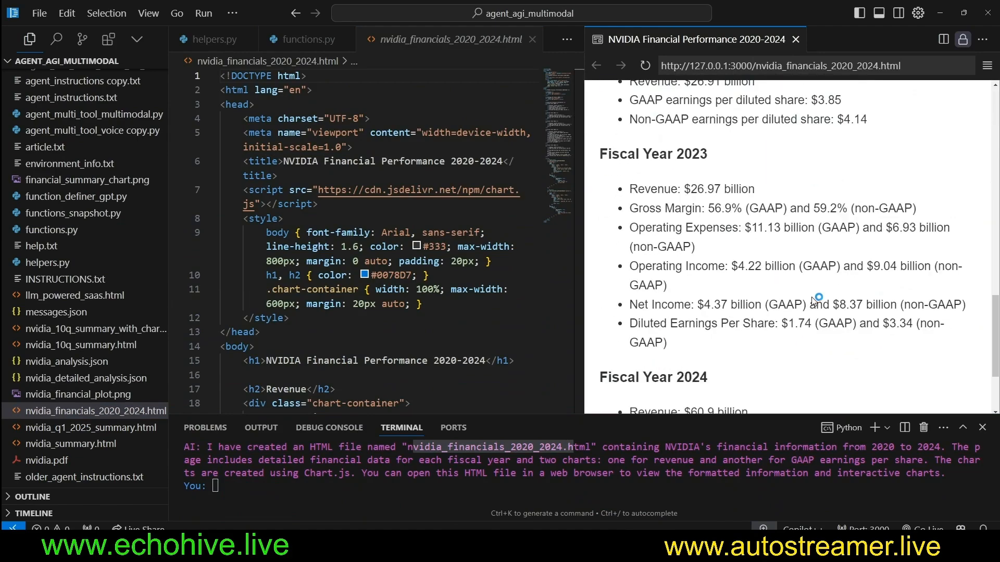
{"action": "scroll", "scroll_direction": "down", "scroll_amount": 3}
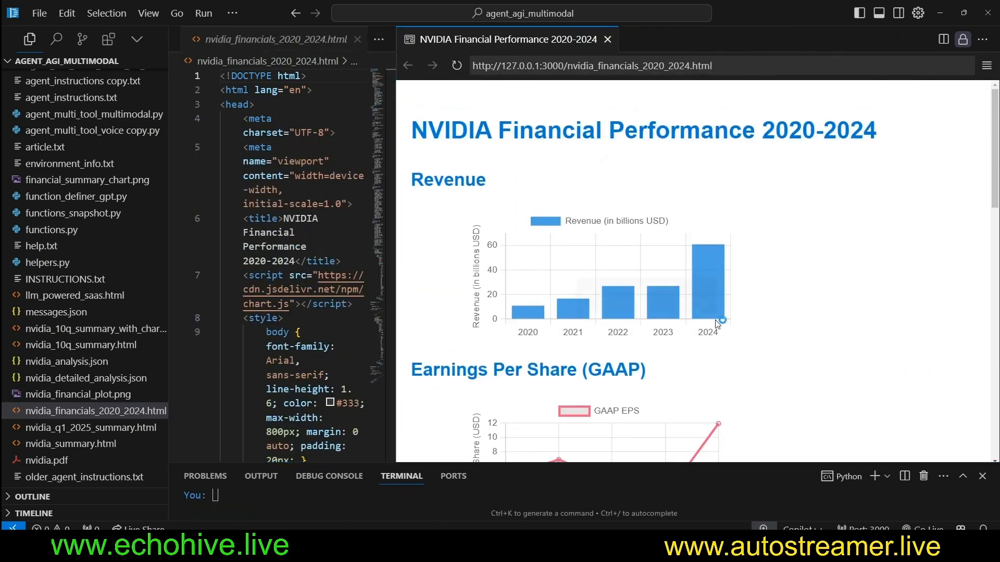
{"action": "scroll", "scroll_direction": "down", "scroll_amount": 3}
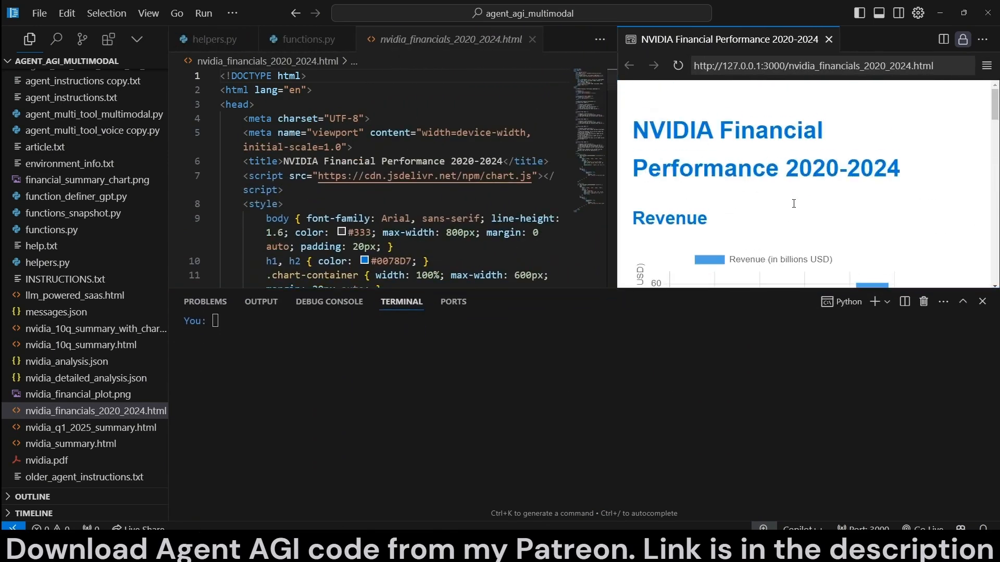
{"action": "scroll", "scroll_direction": "down", "scroll_amount": 3}
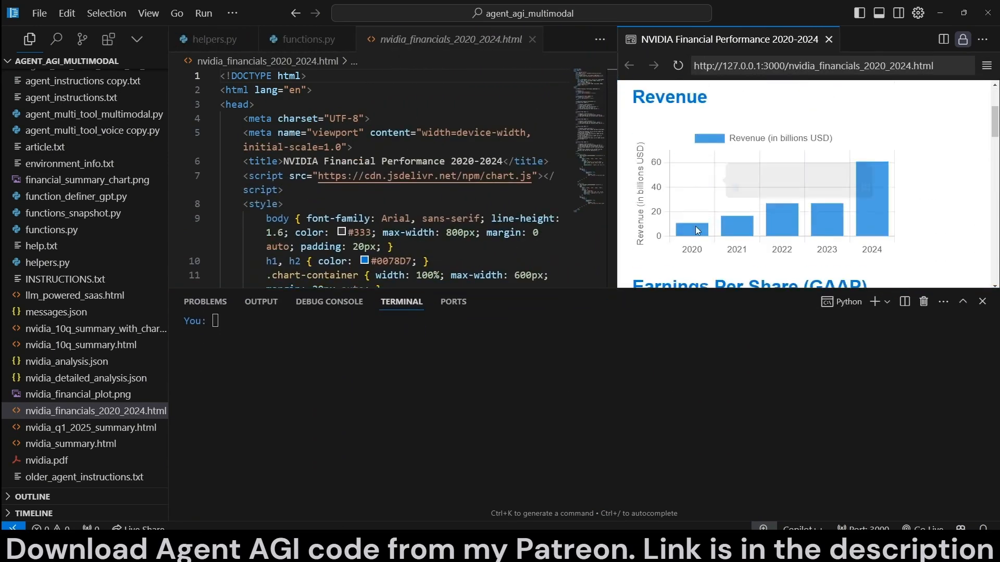
{"action": "mouse_move", "coordinate": [680, 256]}
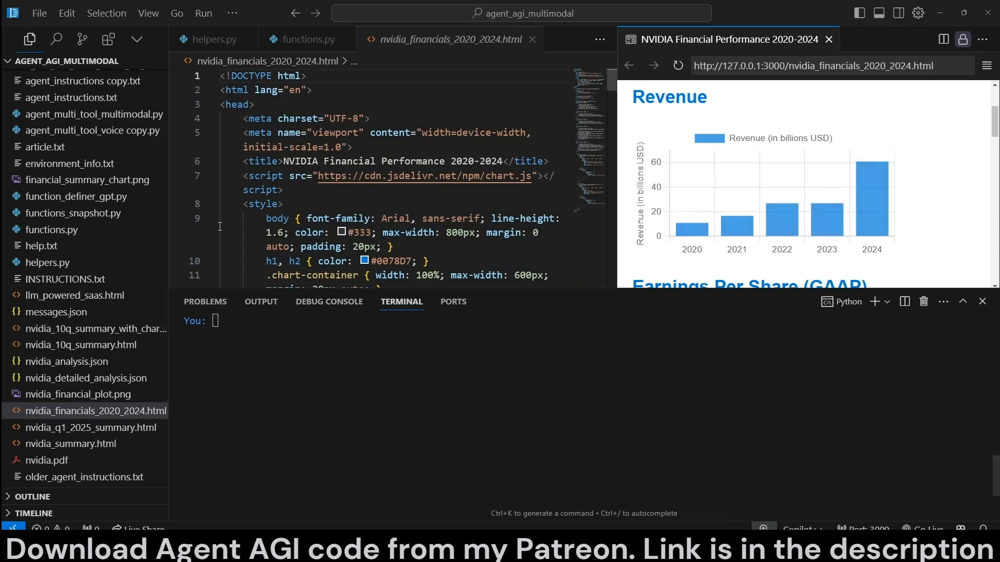
{"action": "mouse_move", "coordinate": [423, 336]}
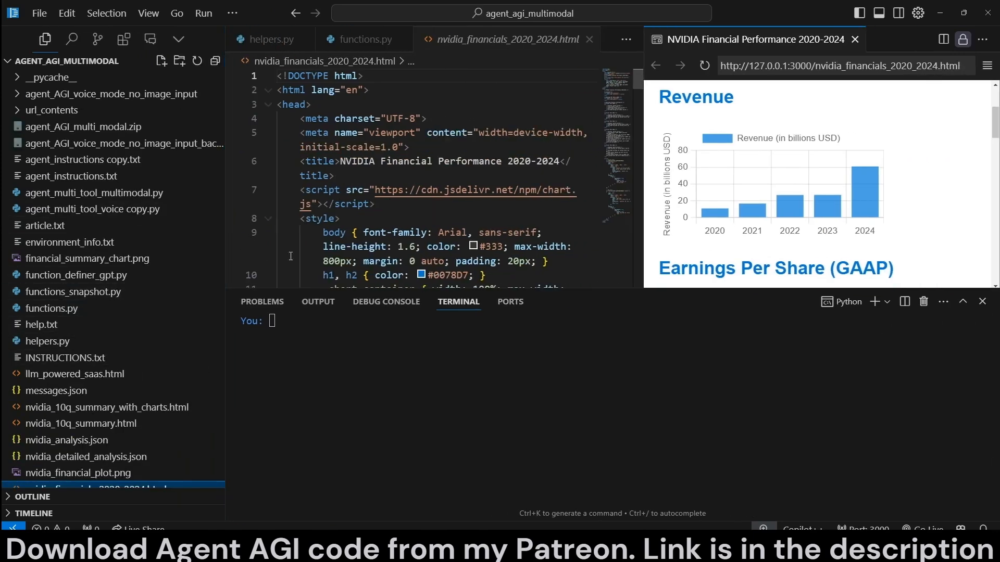
{"action": "mouse_move", "coordinate": [477, 311]}
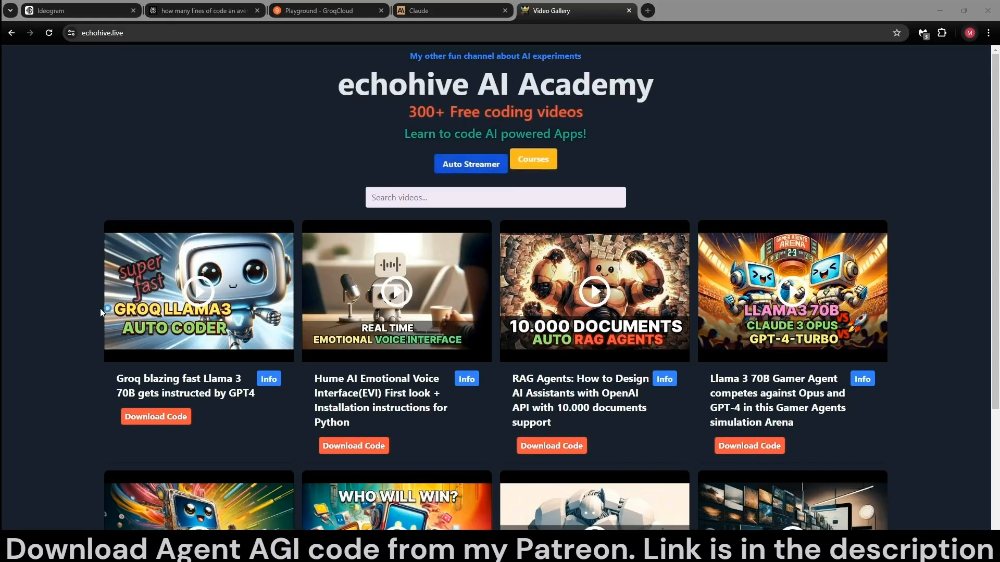
{"action": "mouse_move", "coordinate": [252, 171]}
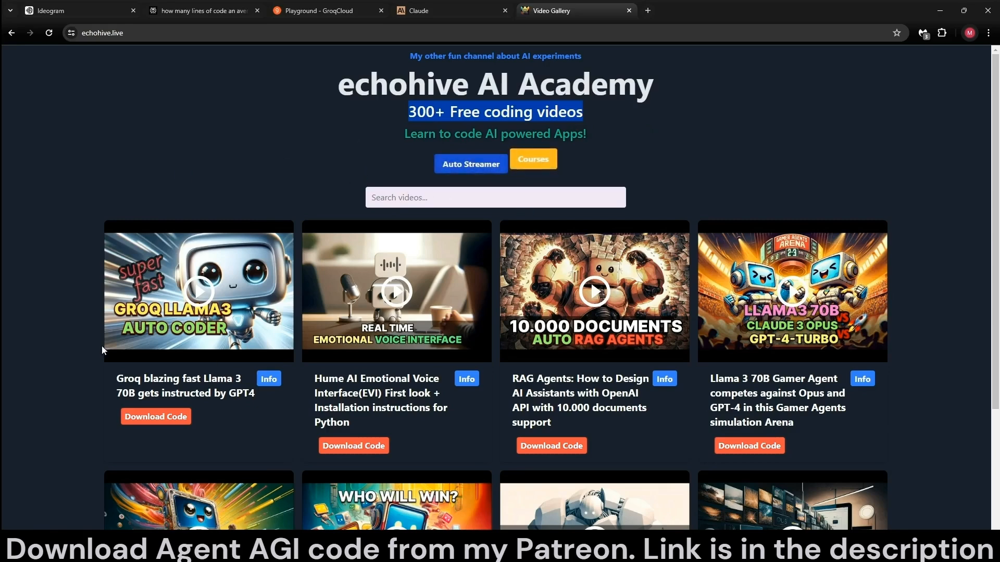
{"action": "mouse_move", "coordinate": [446, 427]}
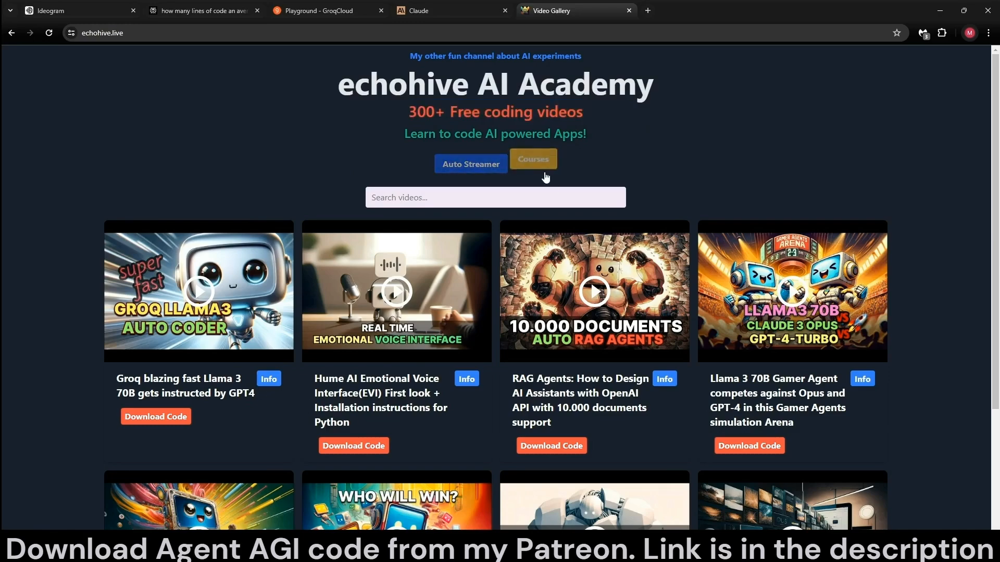
{"action": "left_click", "coordinate": [533, 158]}
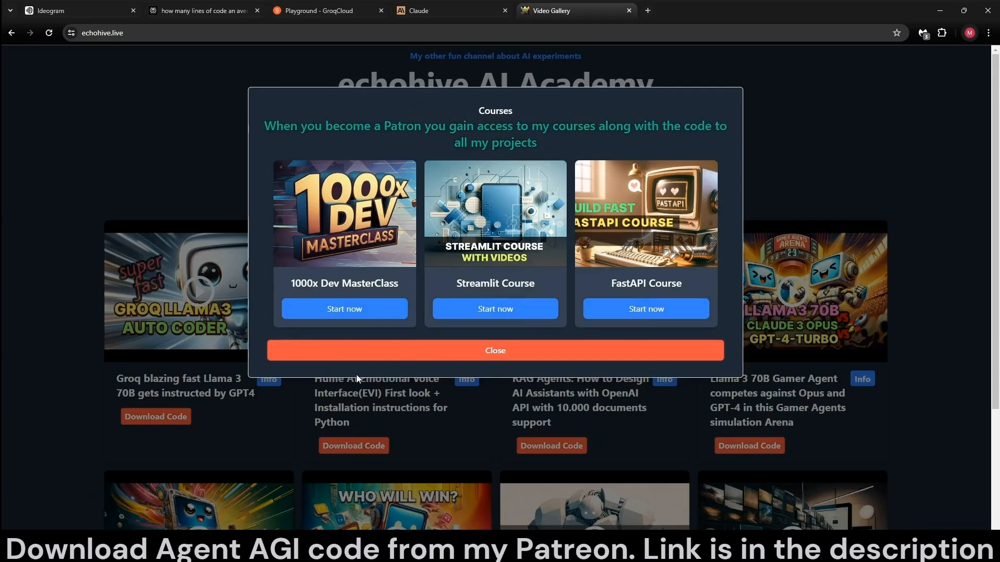
{"action": "mouse_move", "coordinate": [479, 305]}
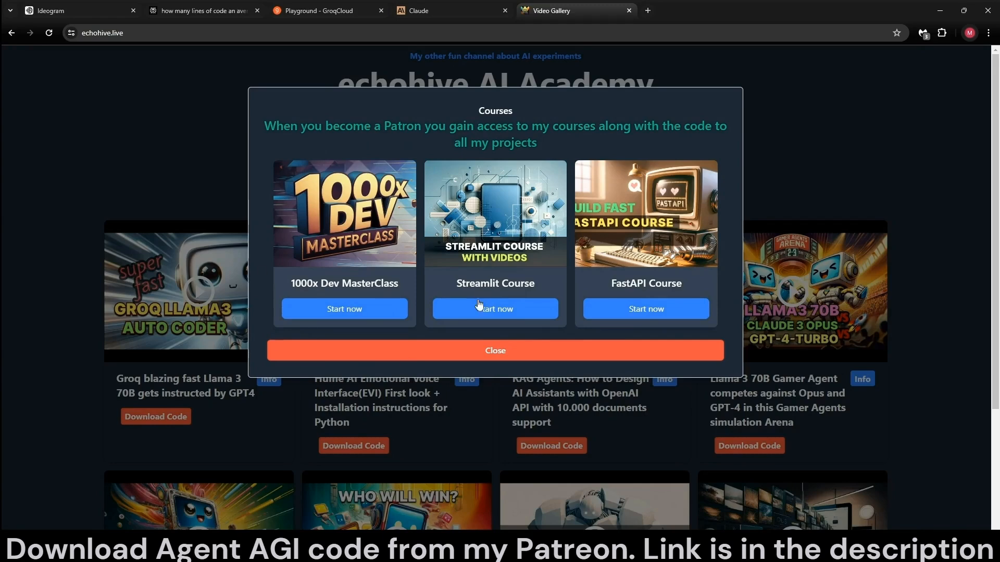
{"action": "mouse_move", "coordinate": [385, 185]}
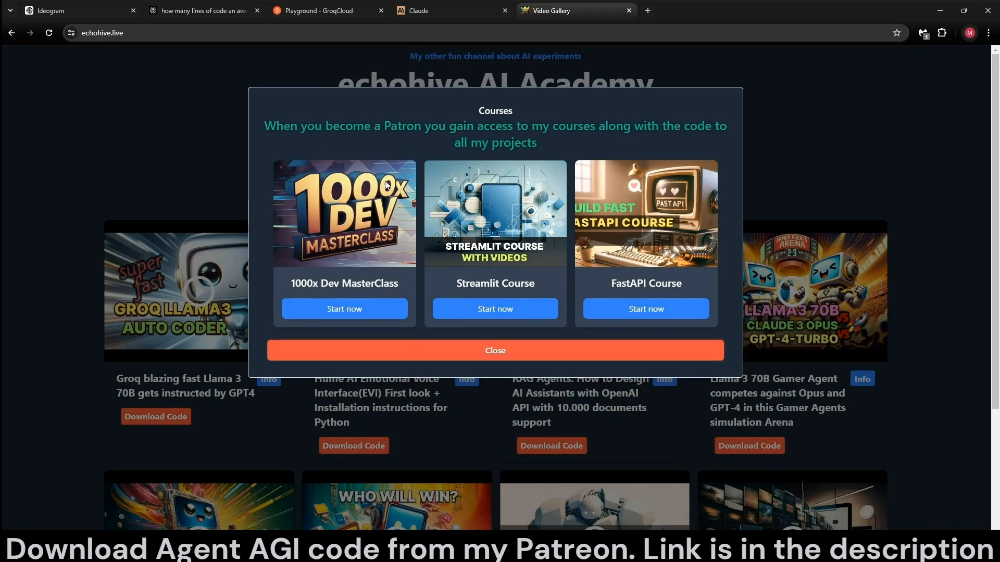
{"action": "mouse_move", "coordinate": [494, 309]}
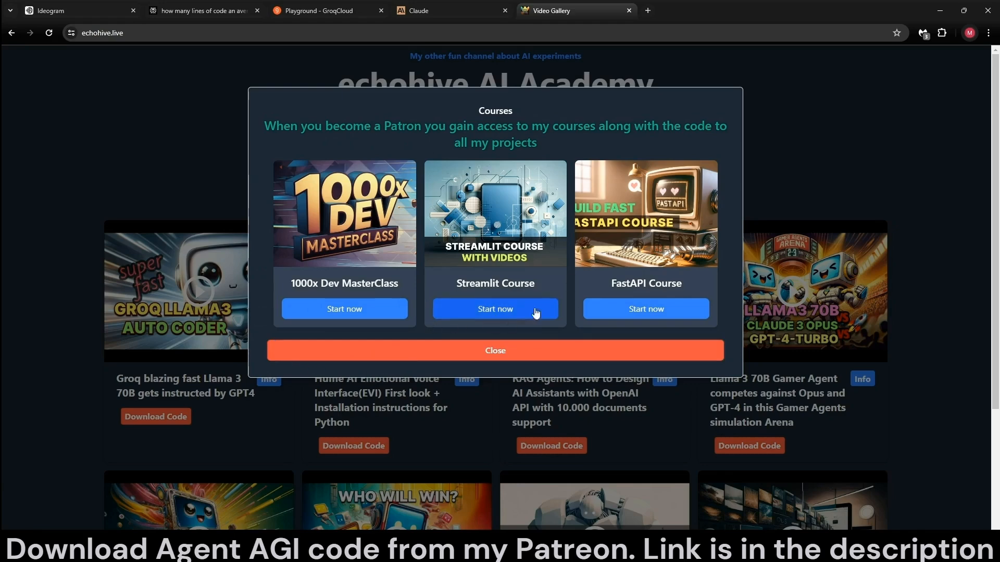
{"action": "mouse_move", "coordinate": [696, 205]}
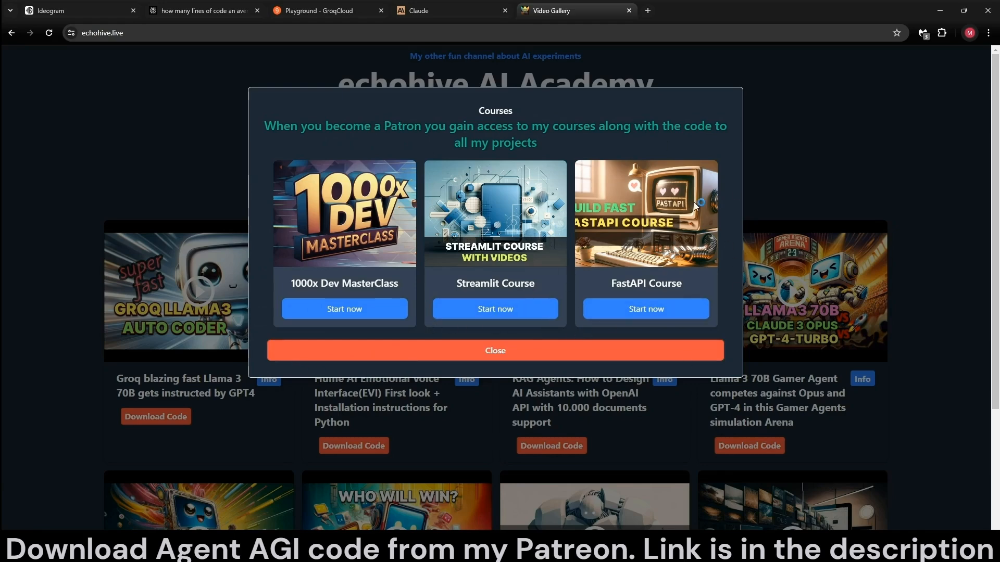
{"action": "left_click", "coordinate": [494, 350]}
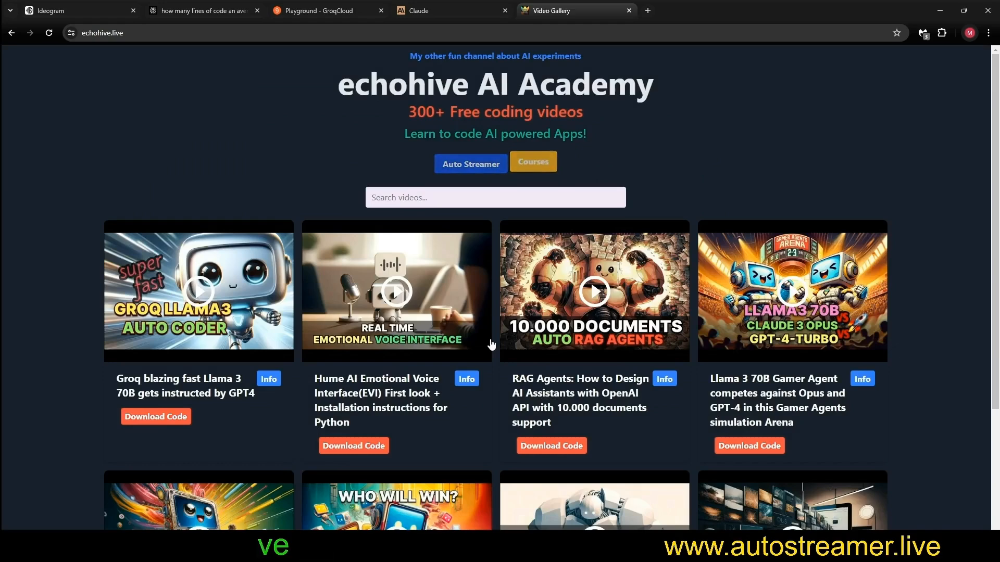